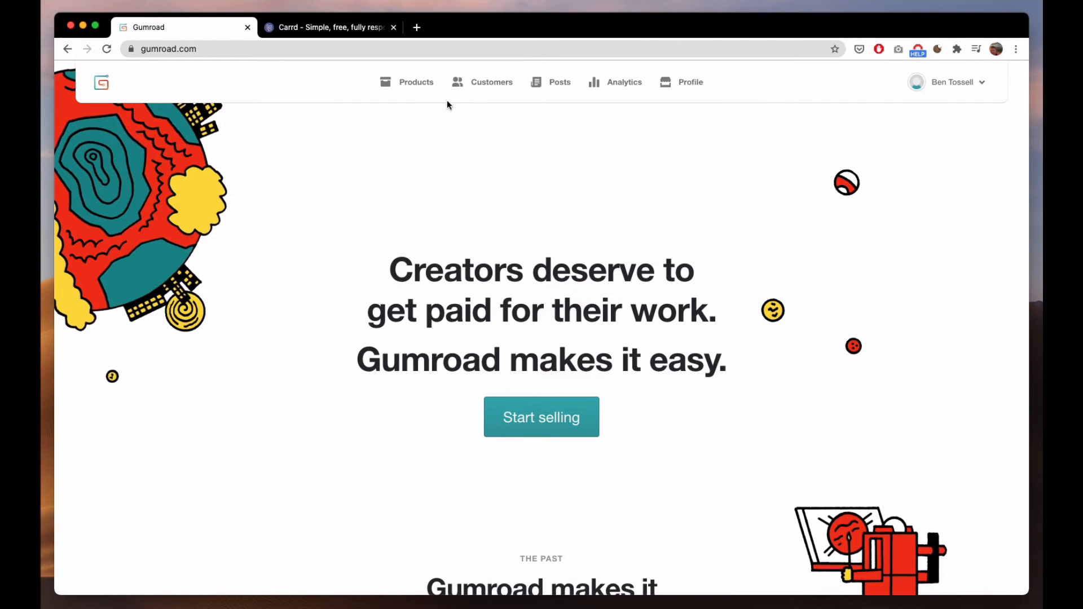
From the Products list, start creating a new Gumroad product
left_click(415, 82)
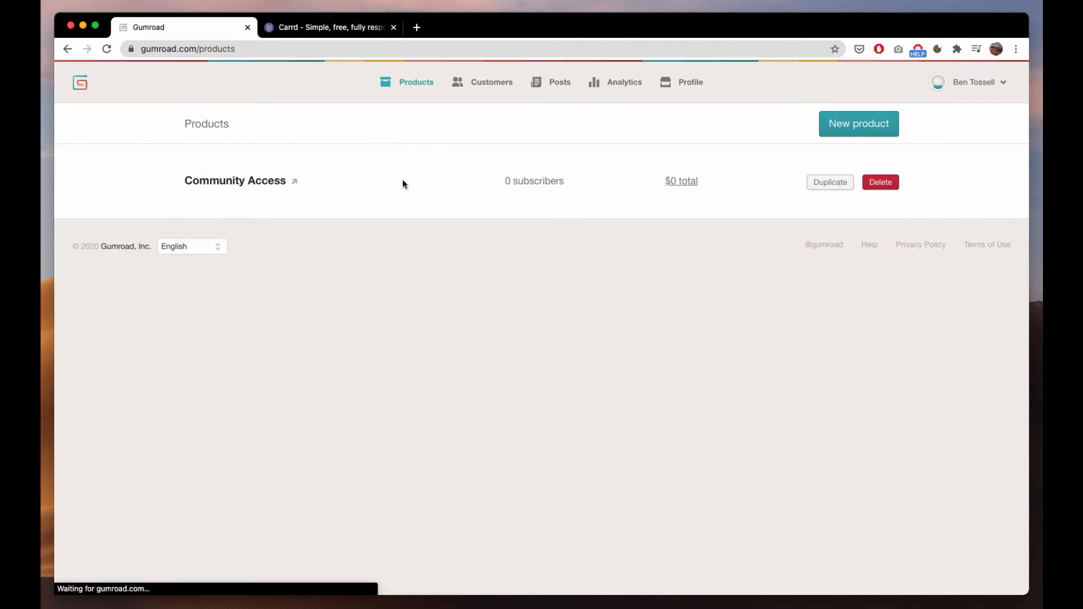
left_click(858, 123)
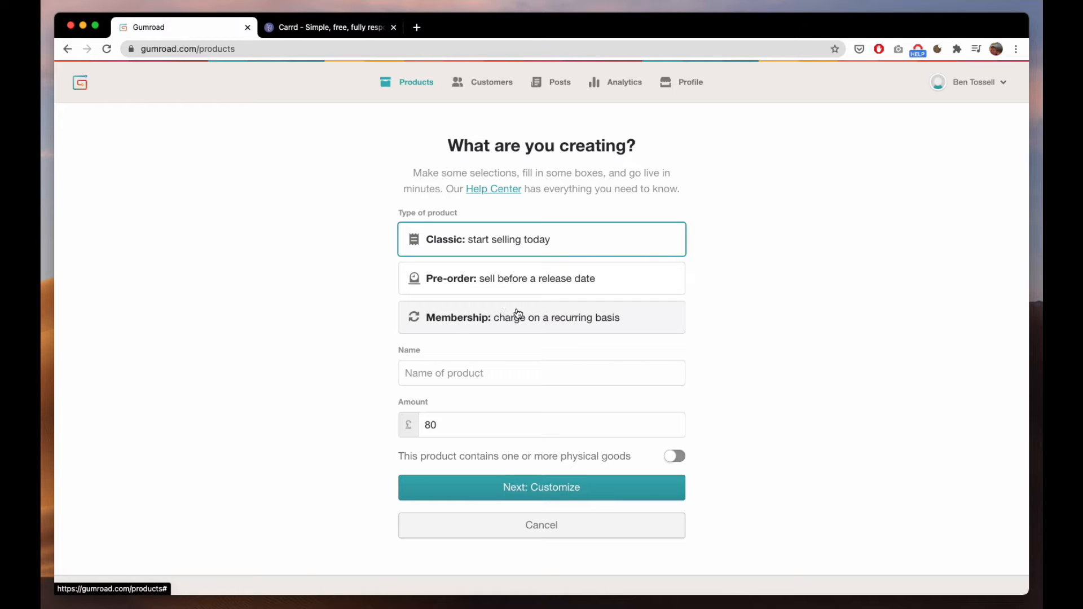
Create a Membership product 'Makerpad Membership' priced $99 a month in US dollars
left_click(541, 317)
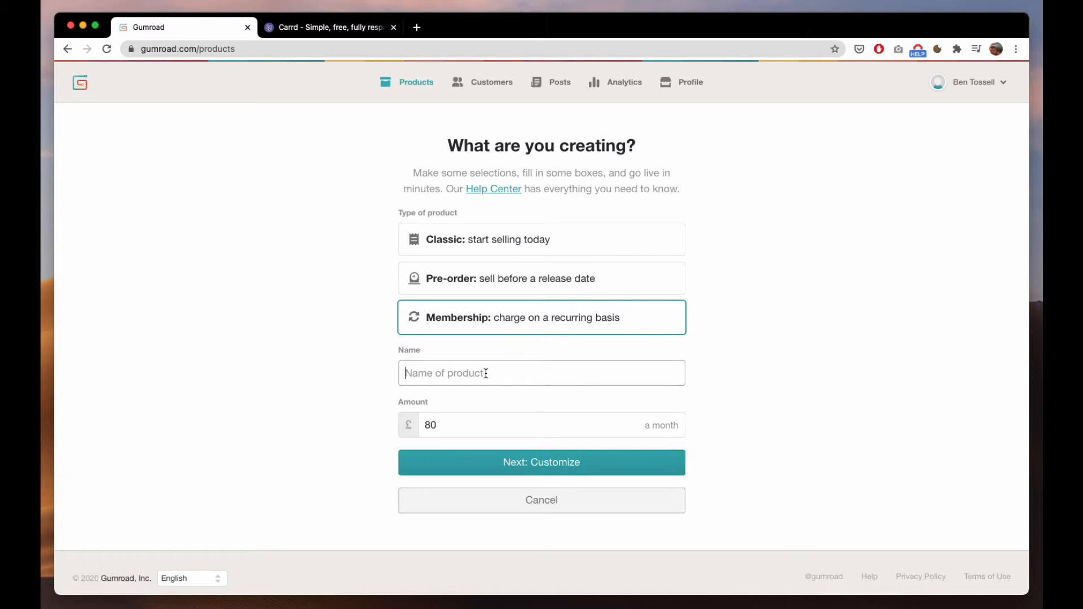
mouse_move(428, 373)
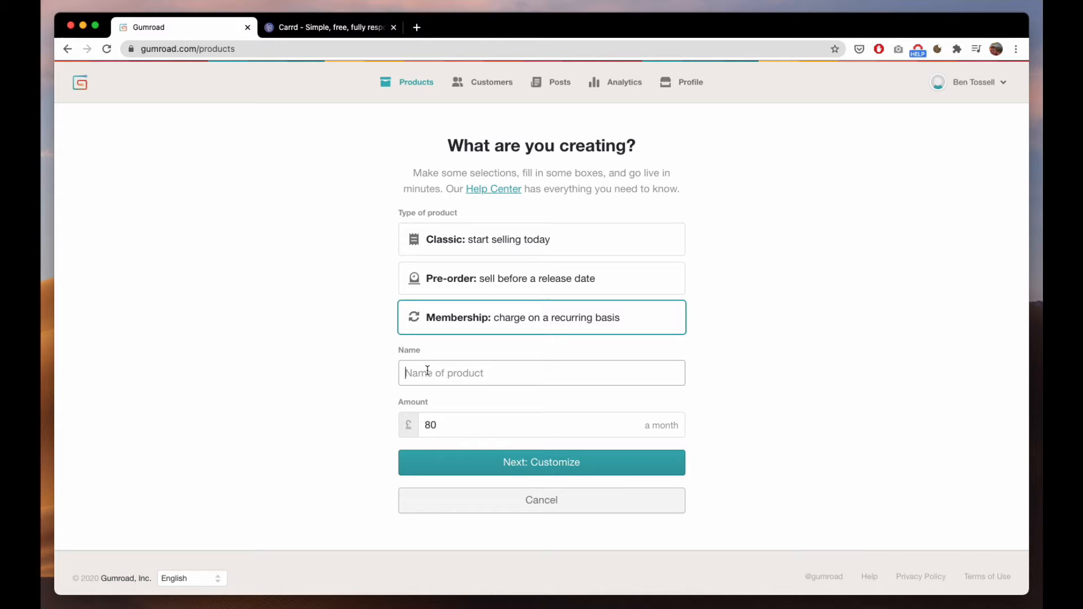
type("Makerpad Membershi")
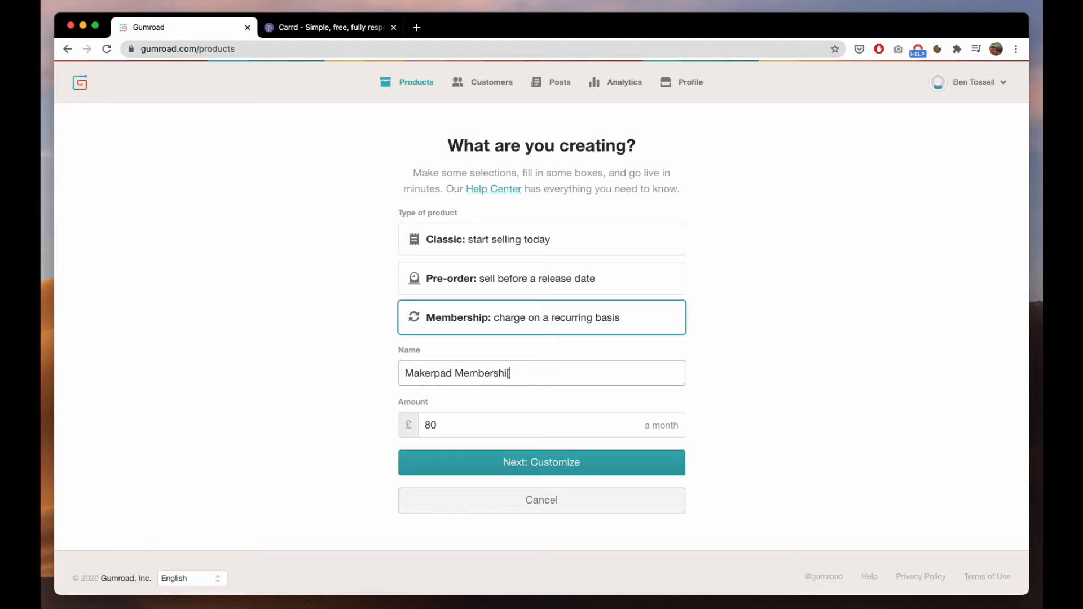
left_click(408, 425)
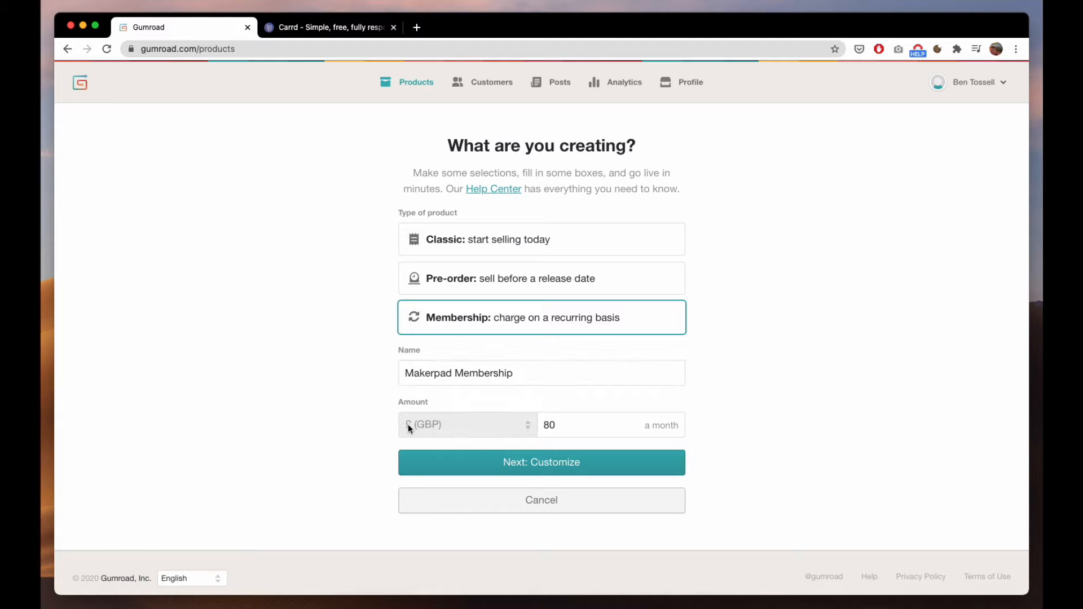
left_click(467, 424)
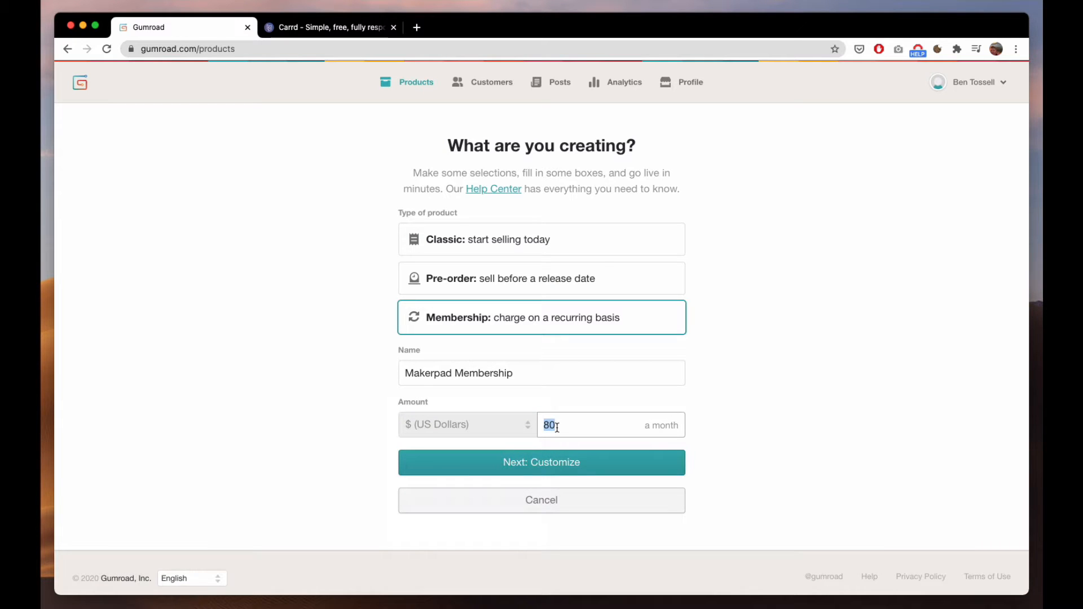
type("99")
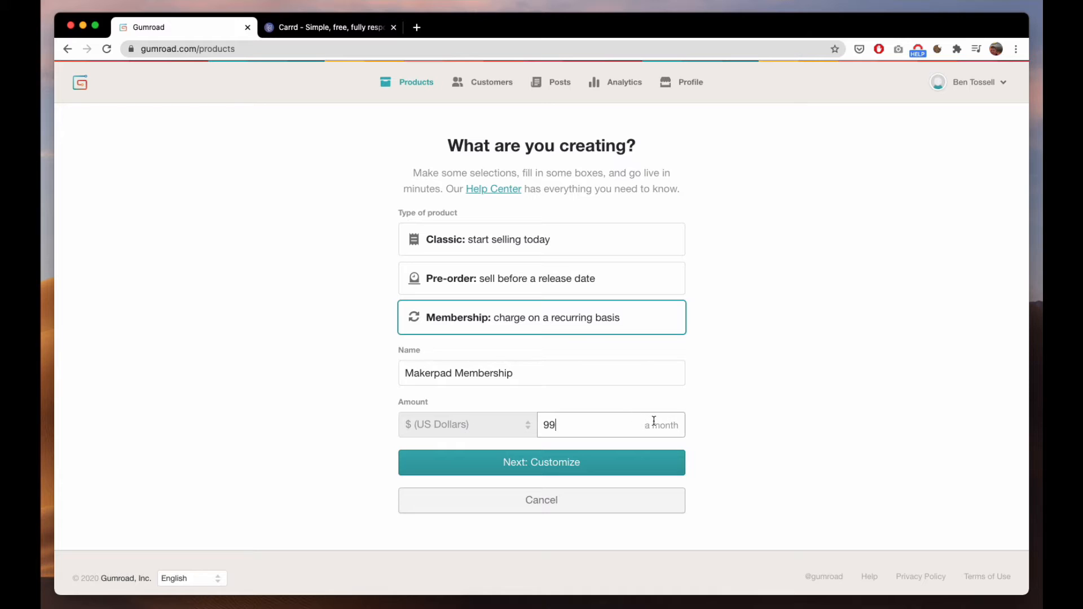
mouse_move(581, 461)
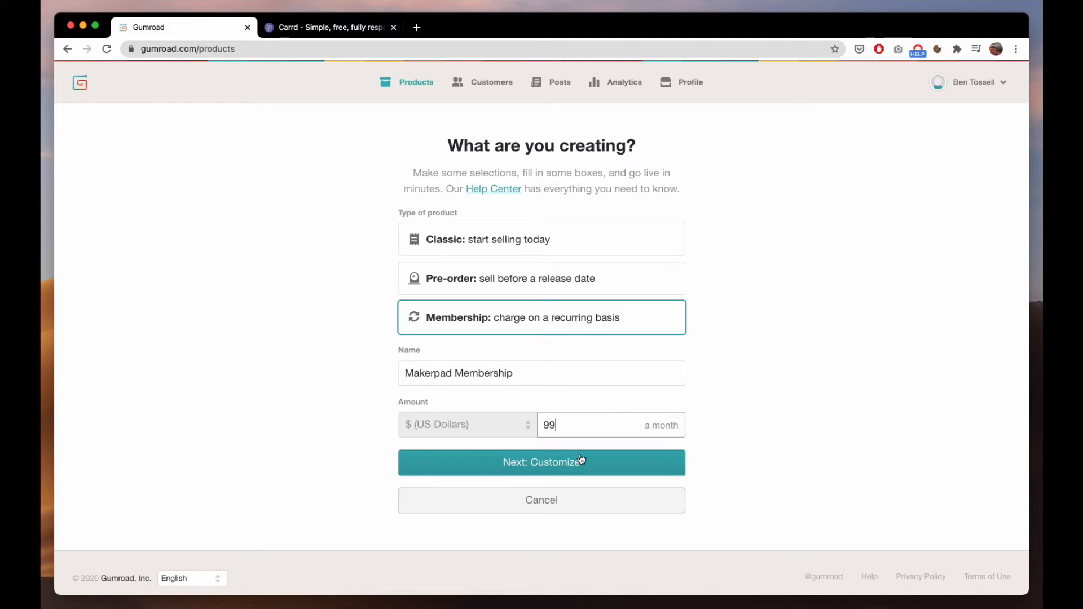
left_click(541, 462)
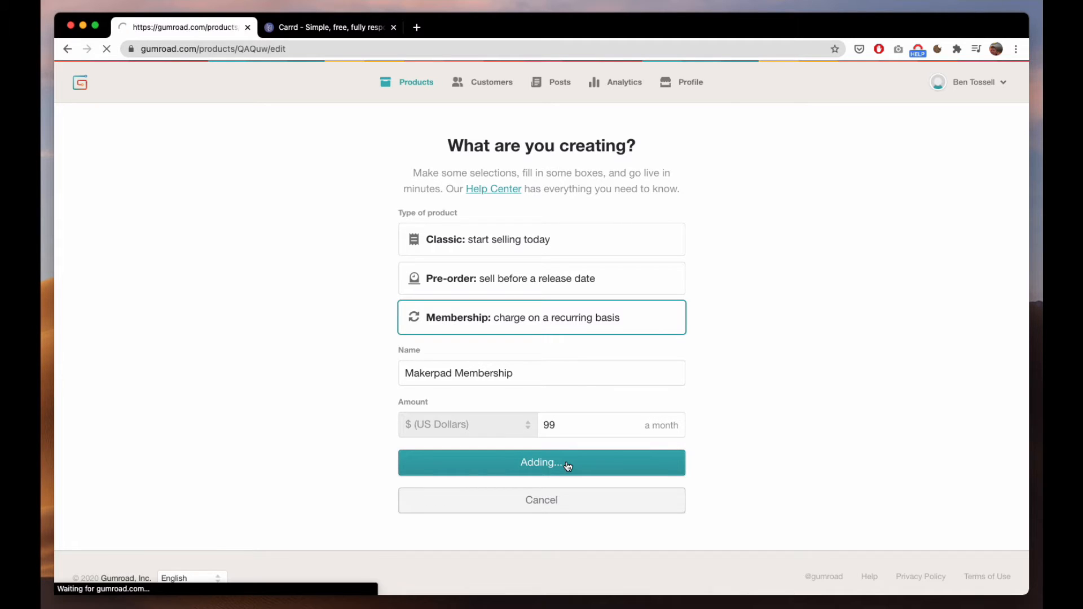
Upload the Makerpad image from Downloads as the product's cover
left_click(541, 461)
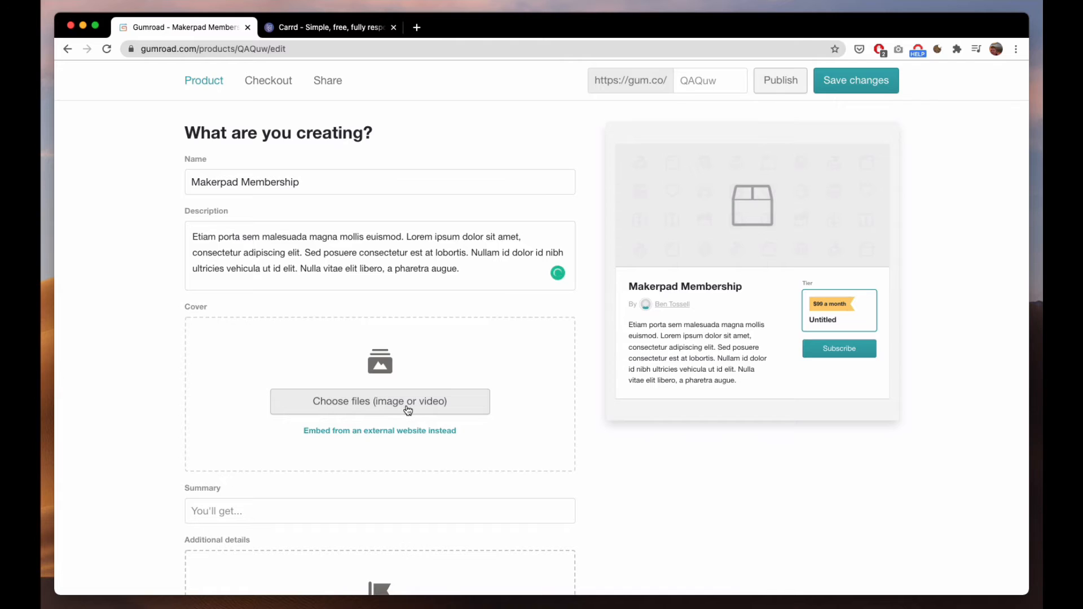
left_click(379, 401)
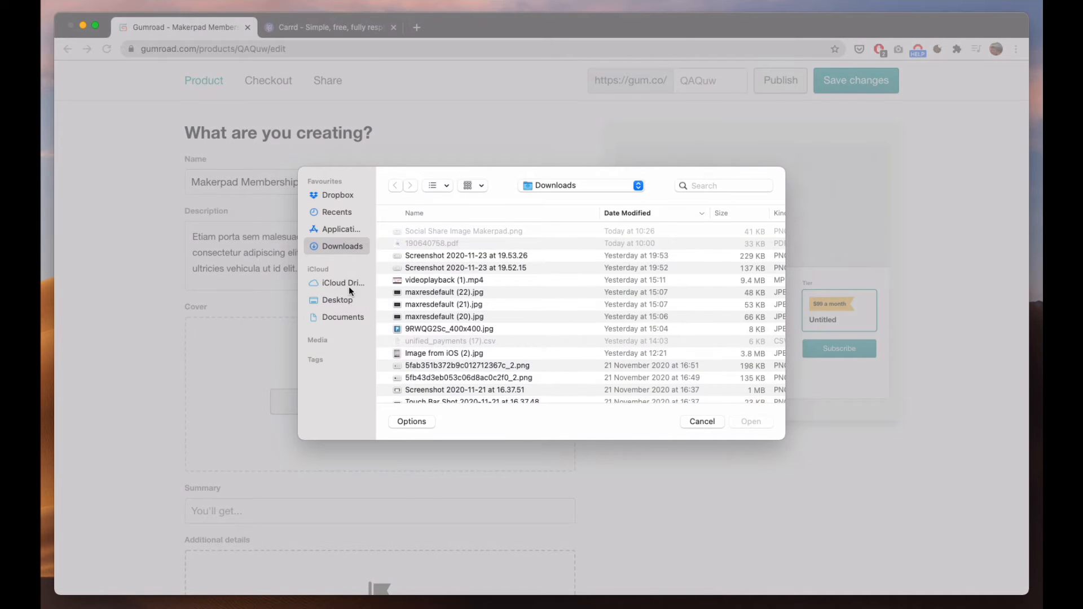
left_click(750, 421)
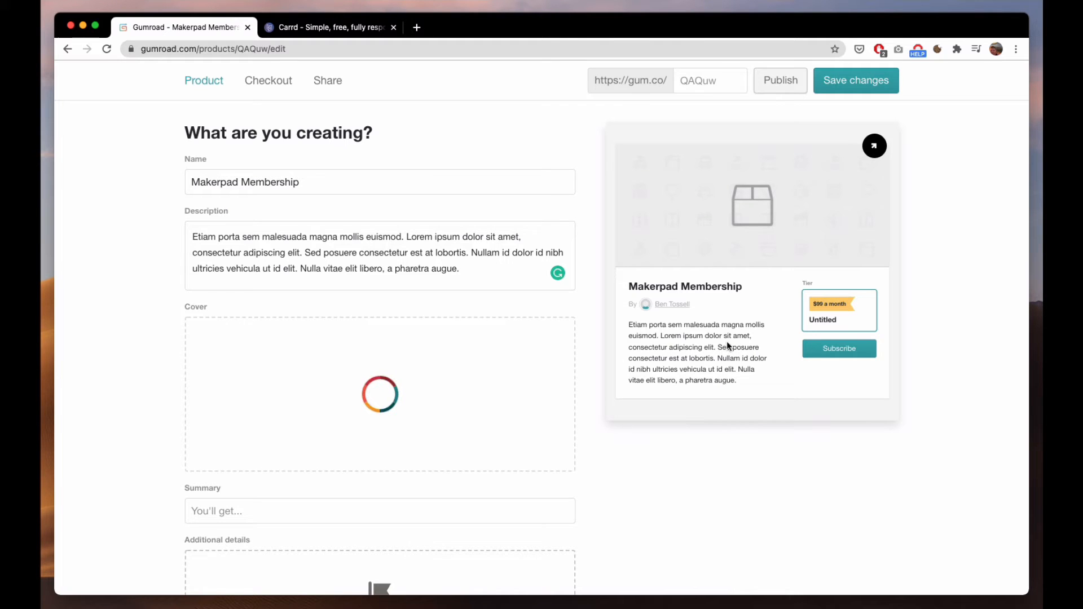
mouse_move(697, 173)
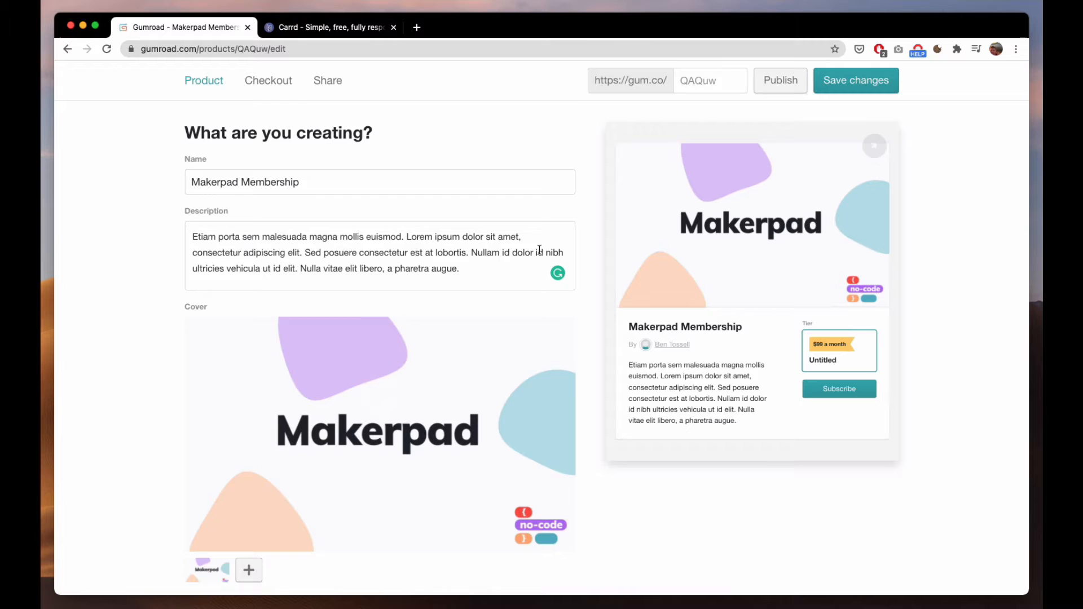
Add a product detail row: Discounts, $50k
scroll("down", 3)
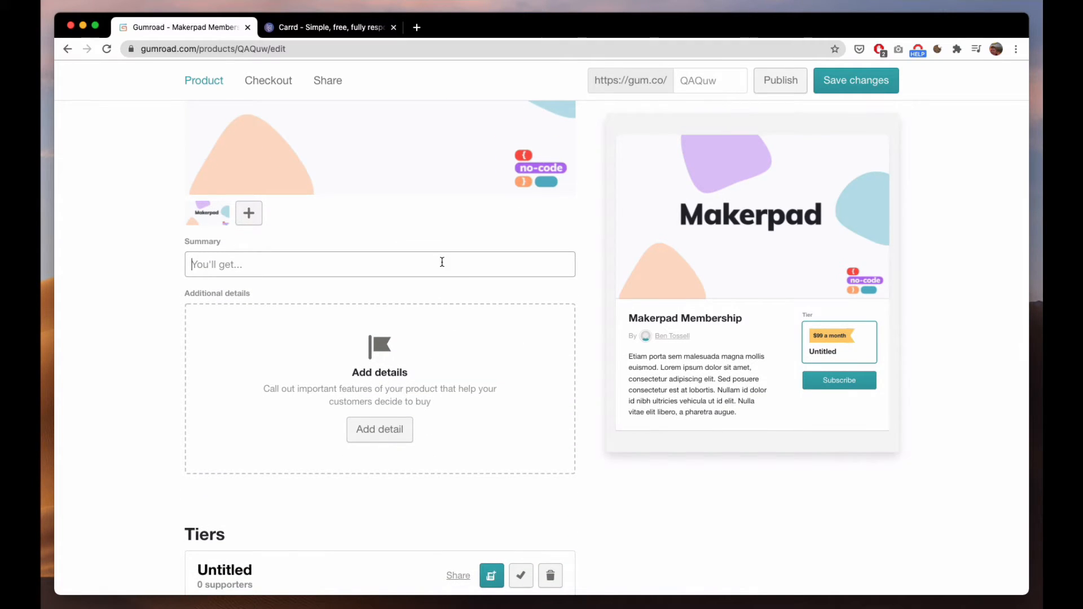
type("This shows on the sit")
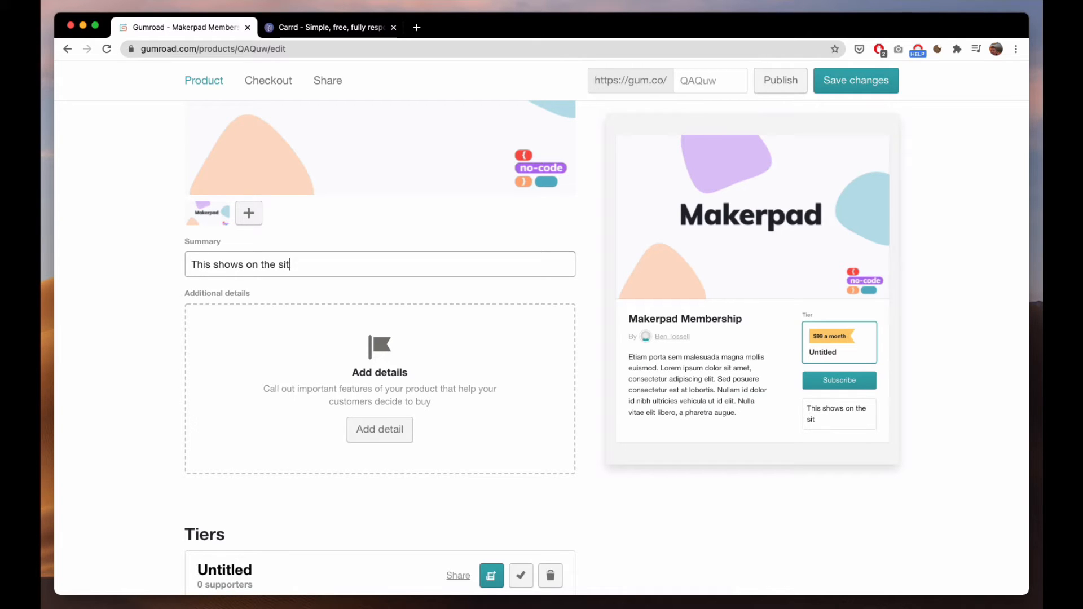
left_click(378, 429)
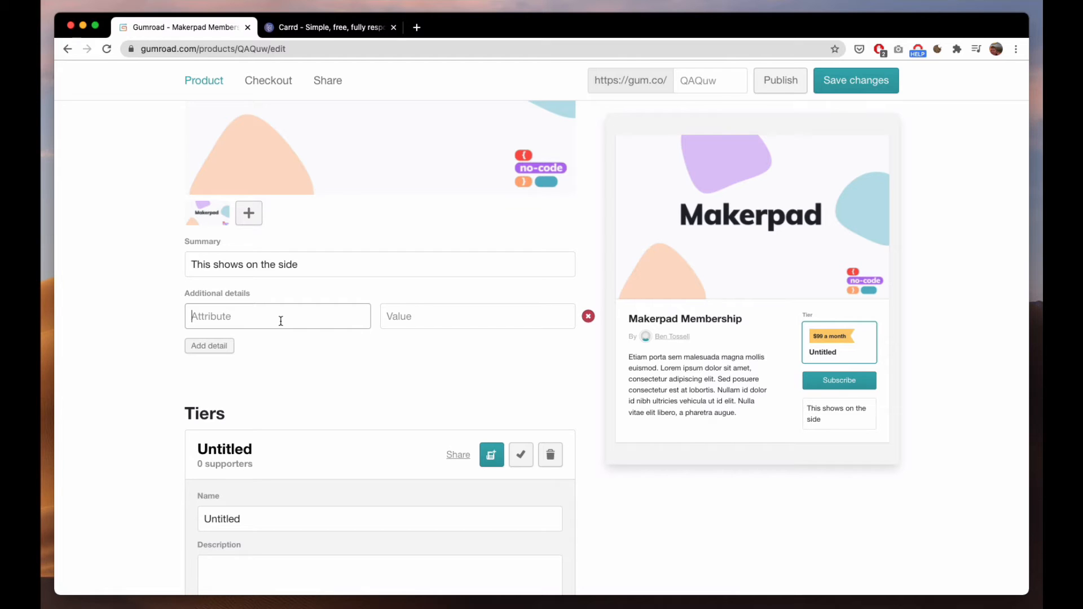
type("Discoun")
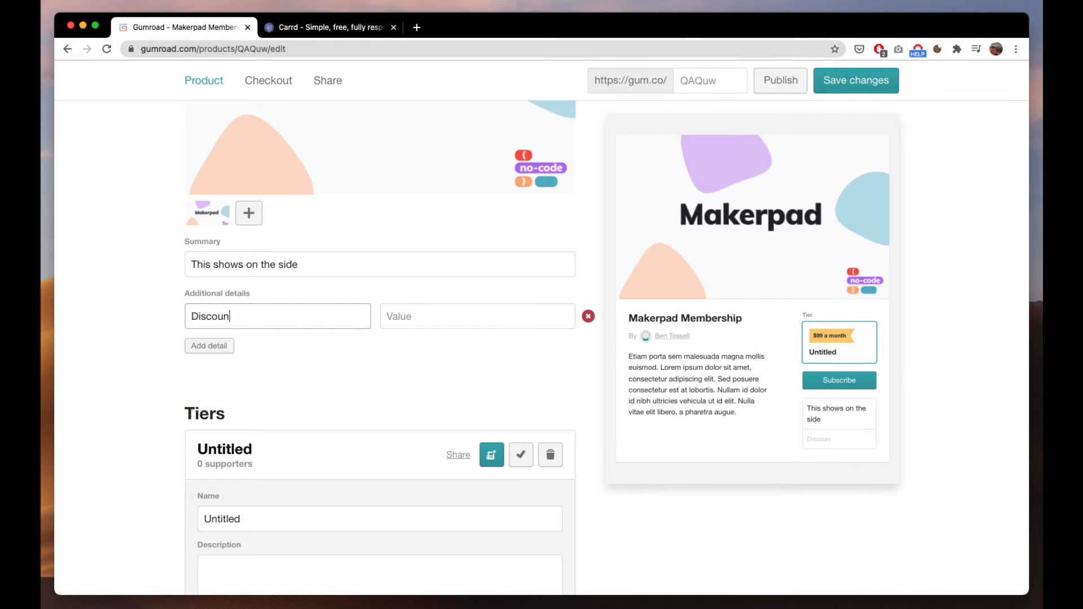
type("$")
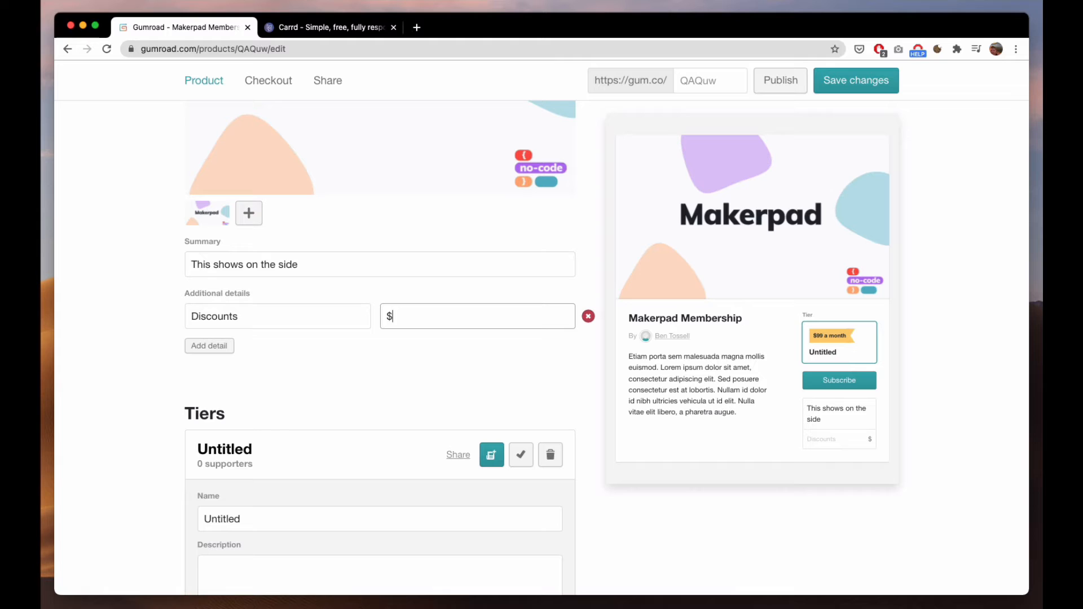
type("50k")
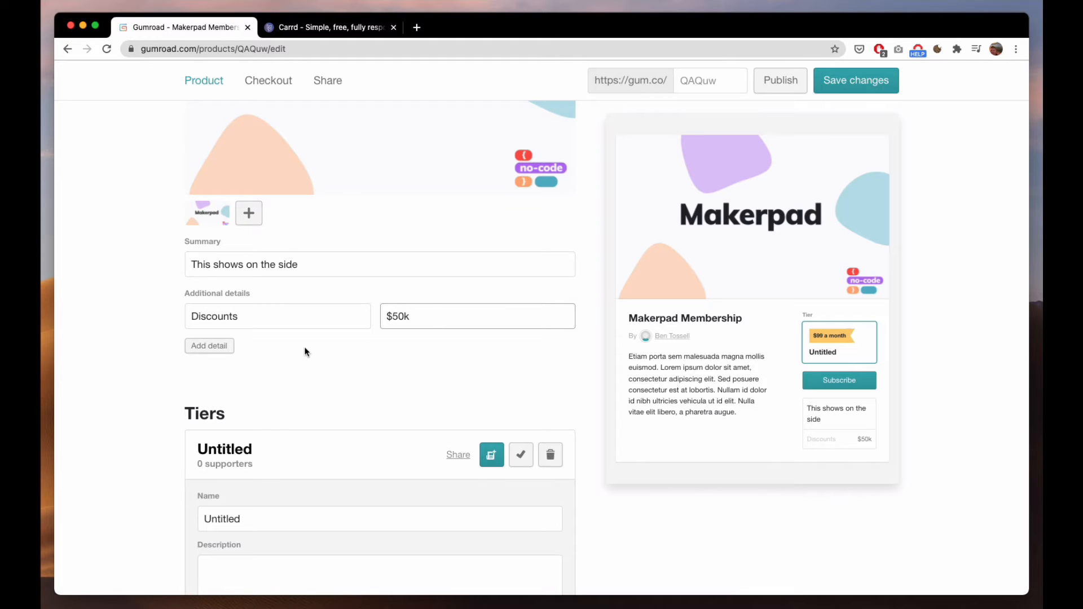
Add the detail 1-1 consultation, $500, and the summary 'Benefits you'll get'
type("1-1")
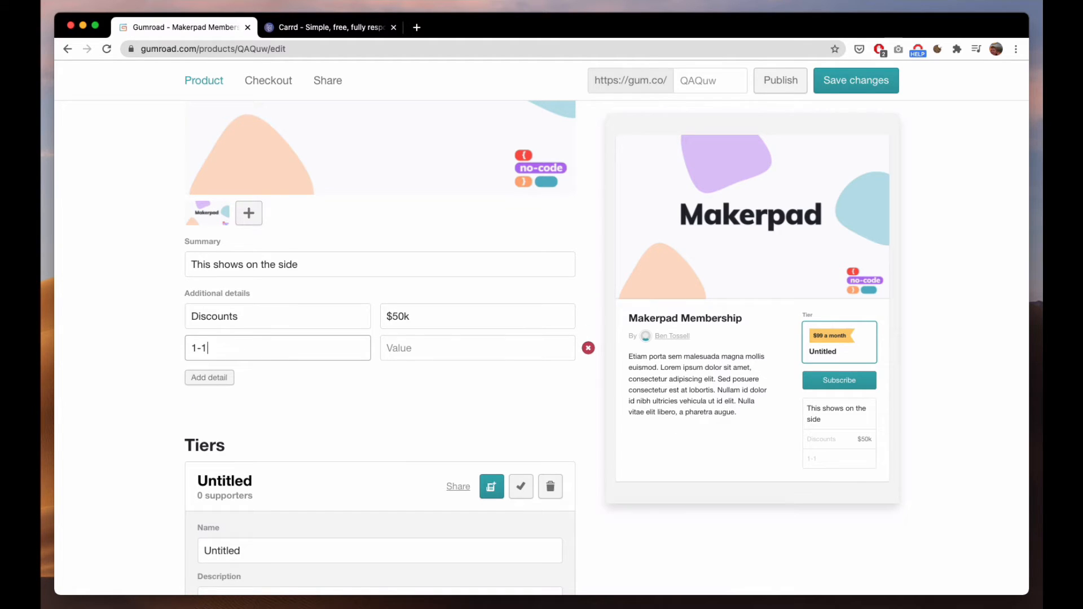
type("consultation")
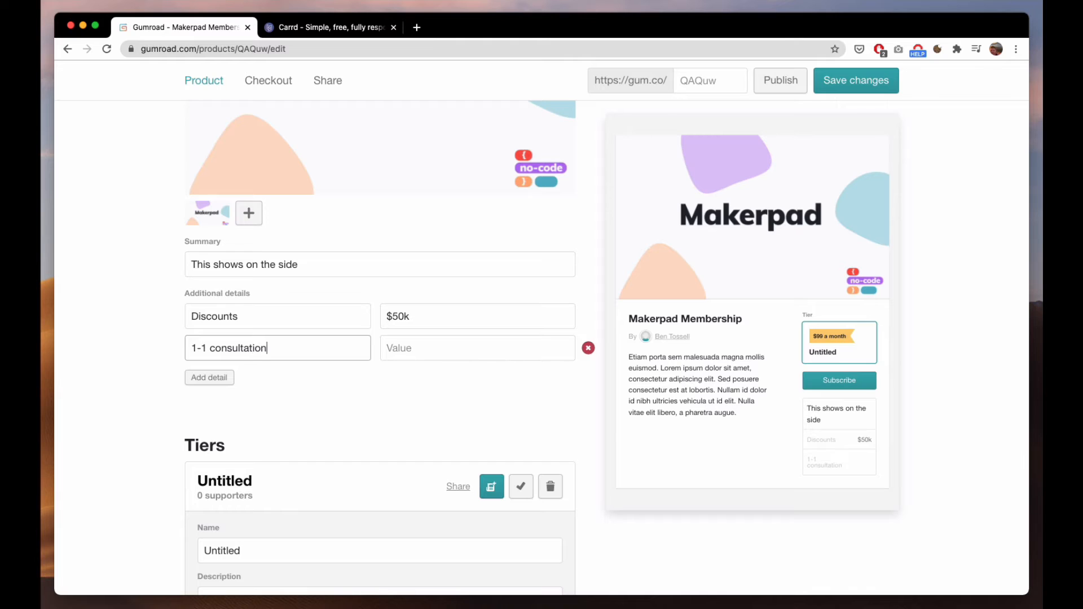
type("$50")
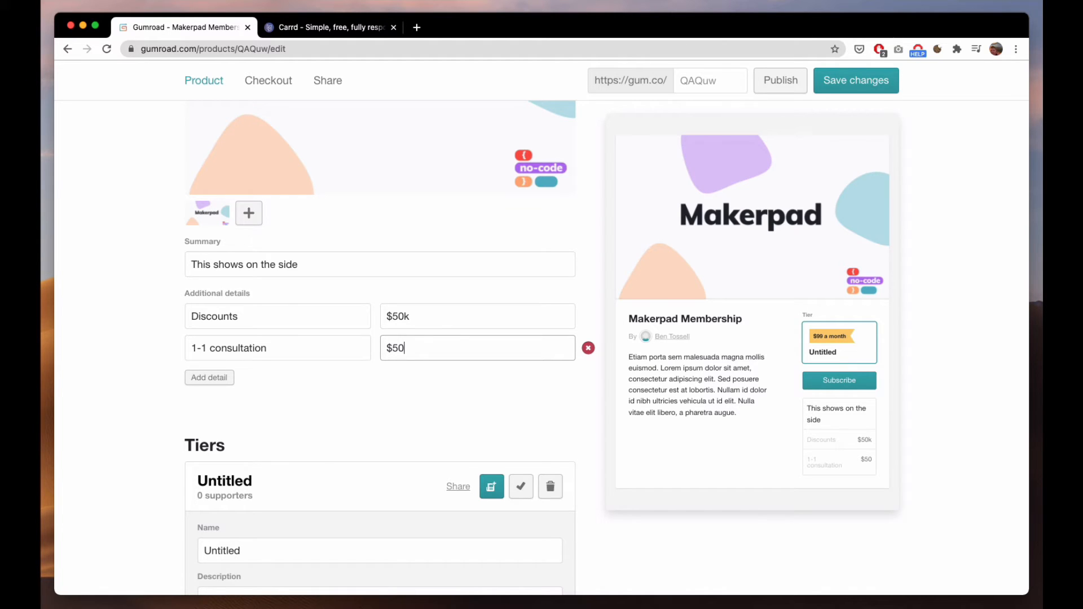
type("0")
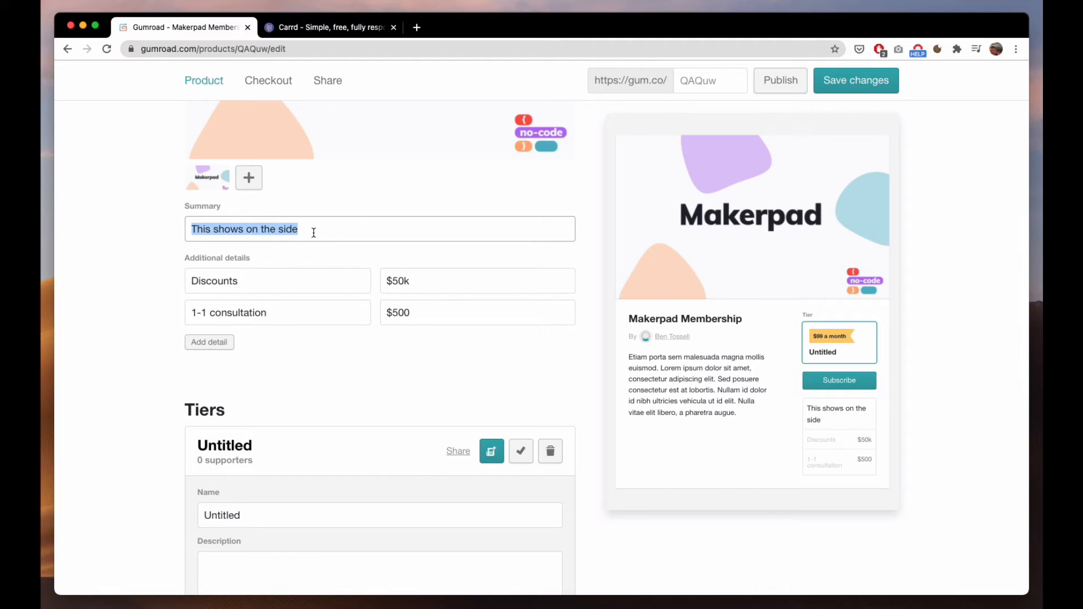
type("Benefits you'll get")
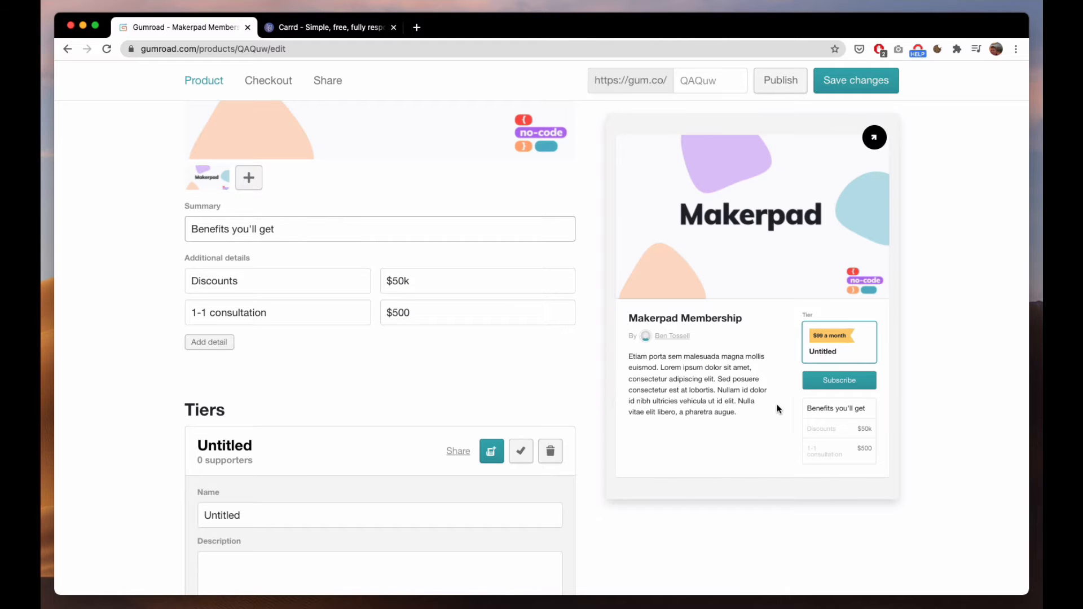
Rename the Untitled membership tier to Basic Plan
scroll("down", 3)
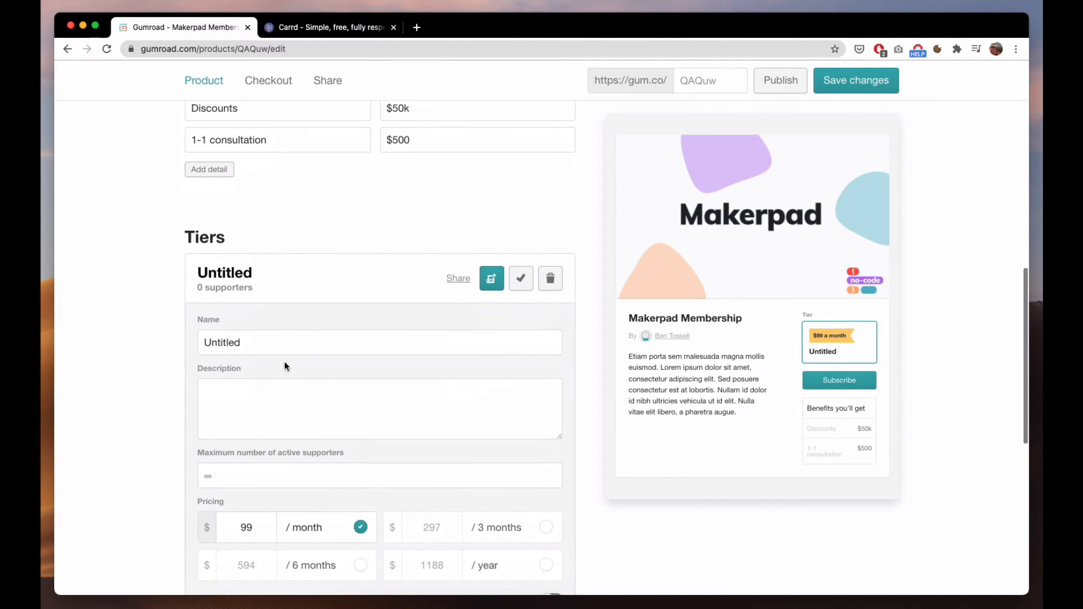
scroll("down", 3)
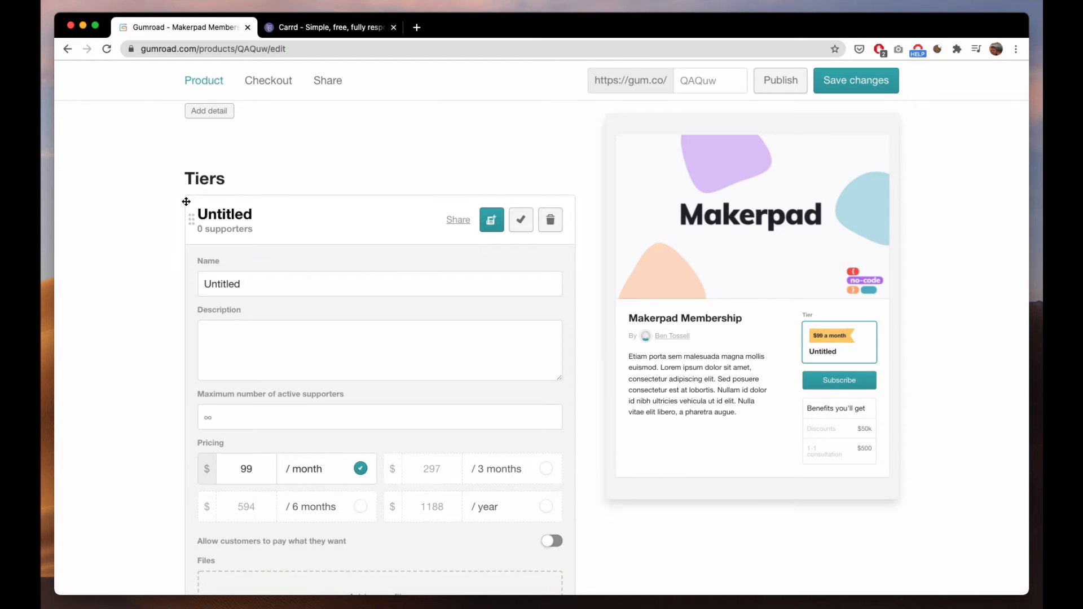
mouse_move(360, 272)
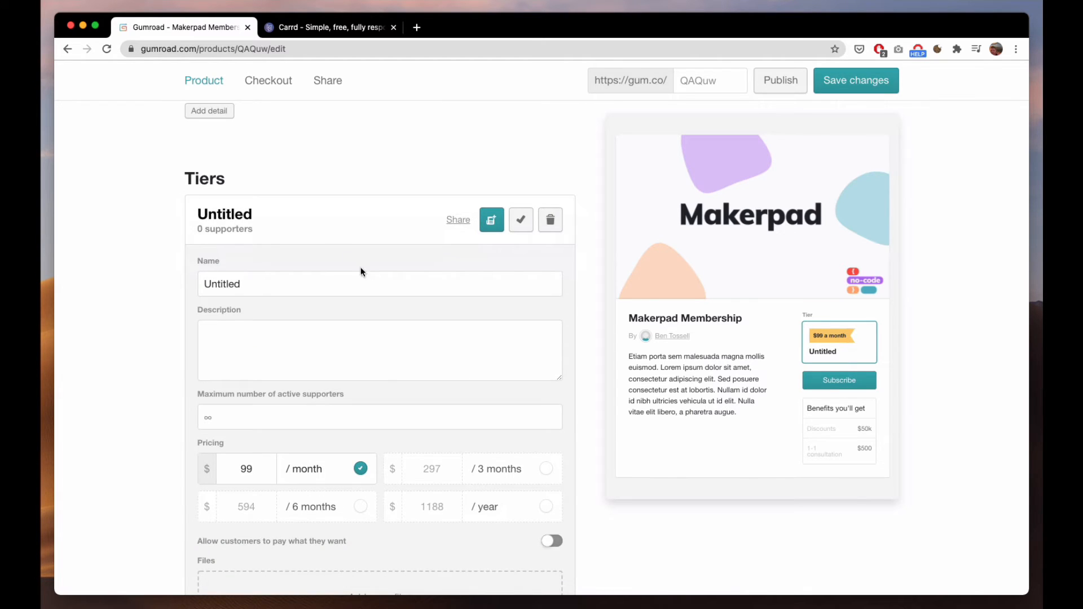
double_click(221, 284)
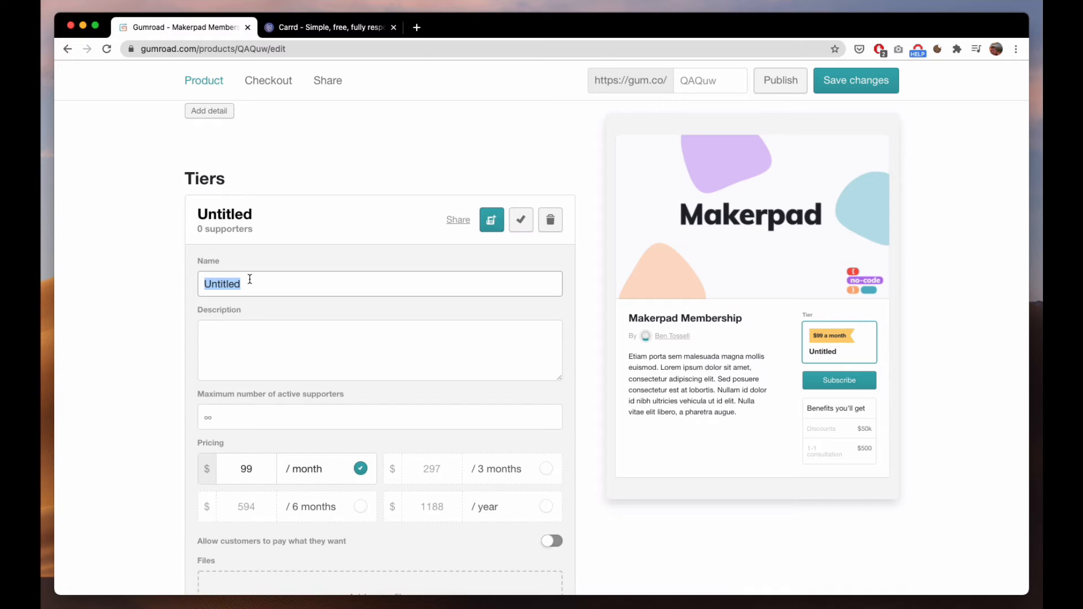
type("Basic Pla")
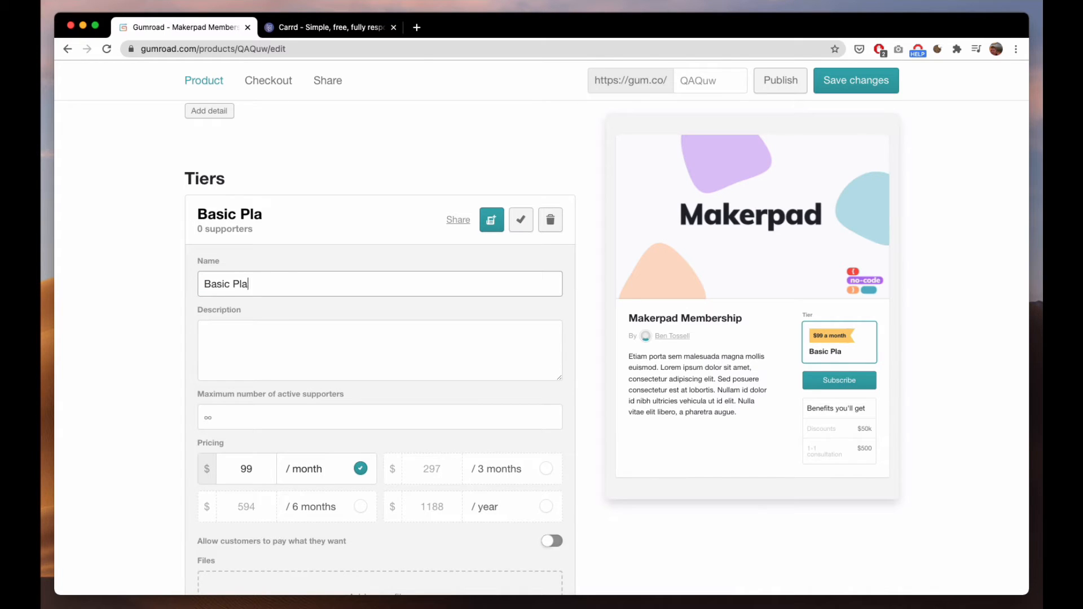
type("n")
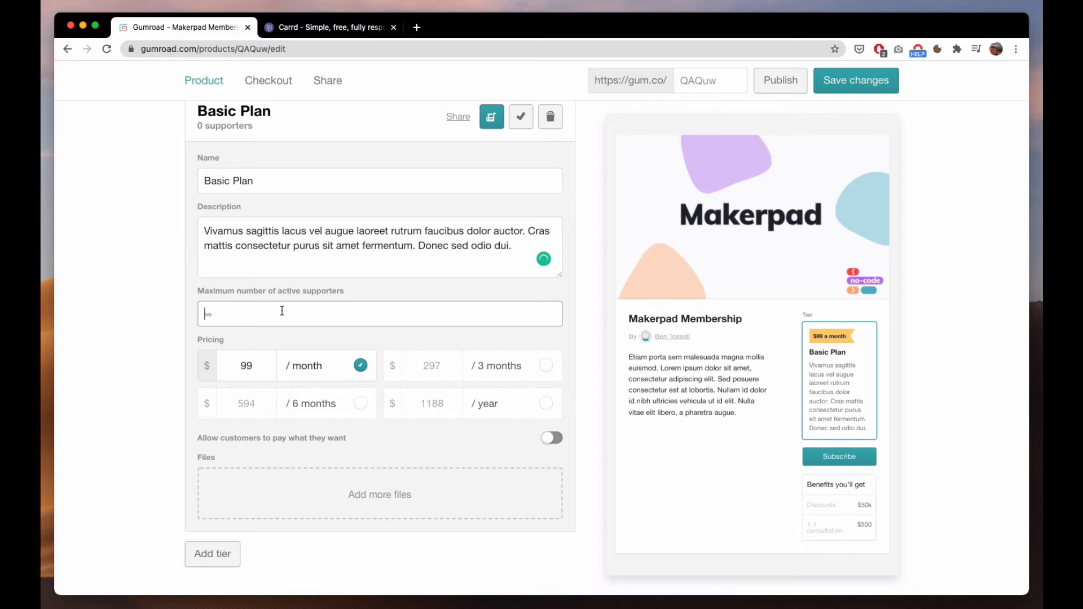
mouse_move(486, 373)
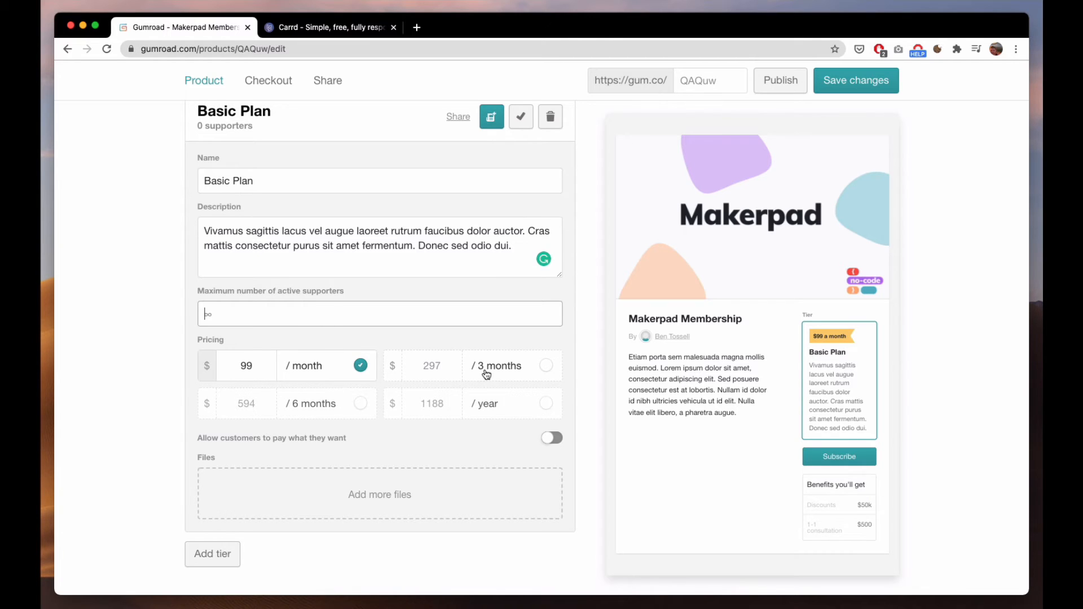
mouse_move(295, 413)
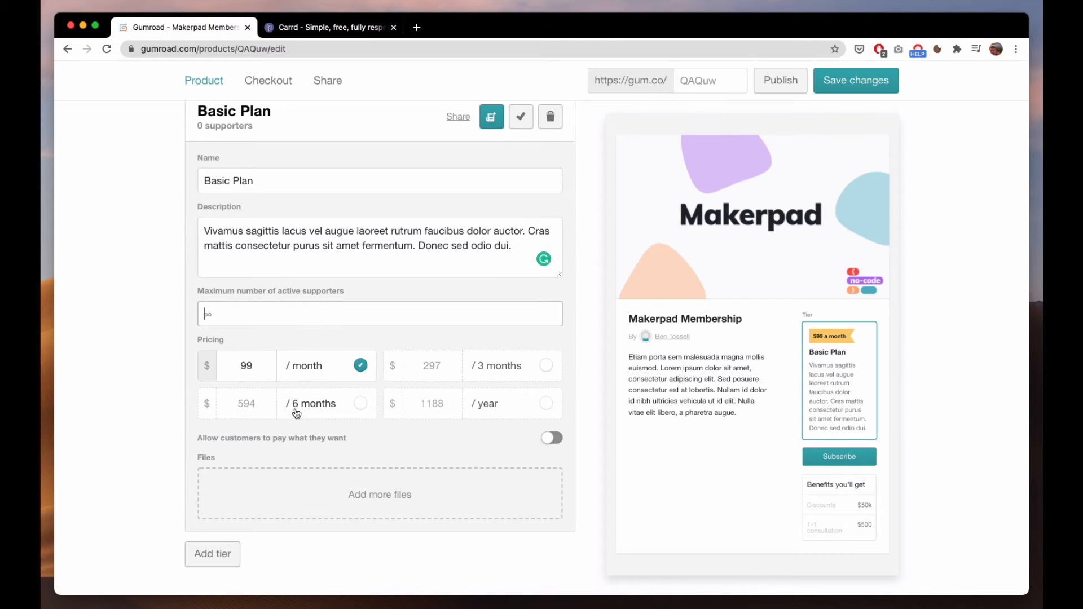
Enable $1188 yearly pricing for Basic Plan, collapse it, and add a second tier
left_click(545, 403)
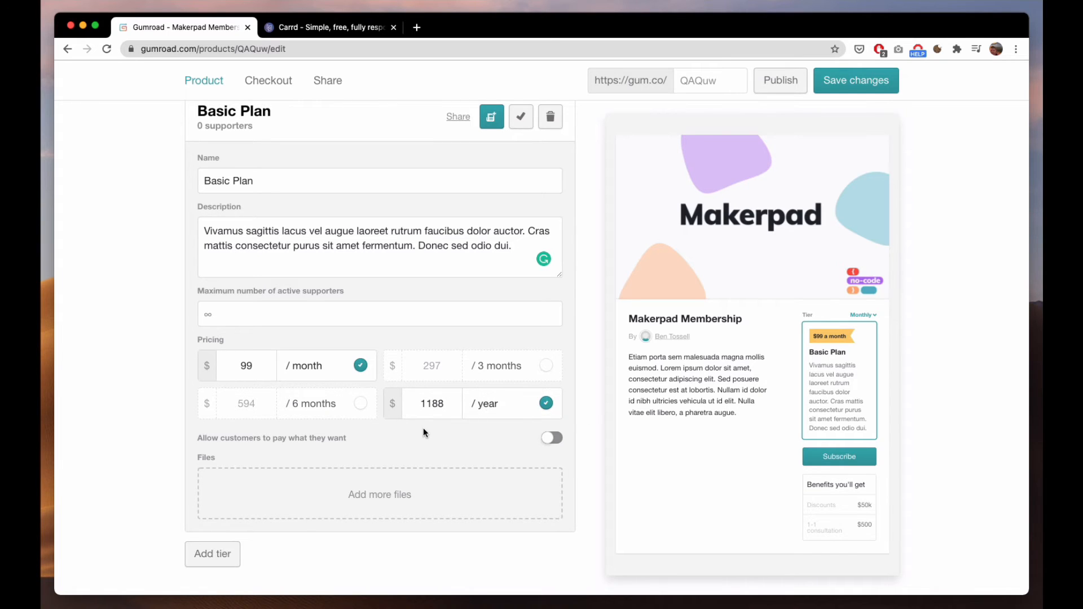
mouse_move(470, 406)
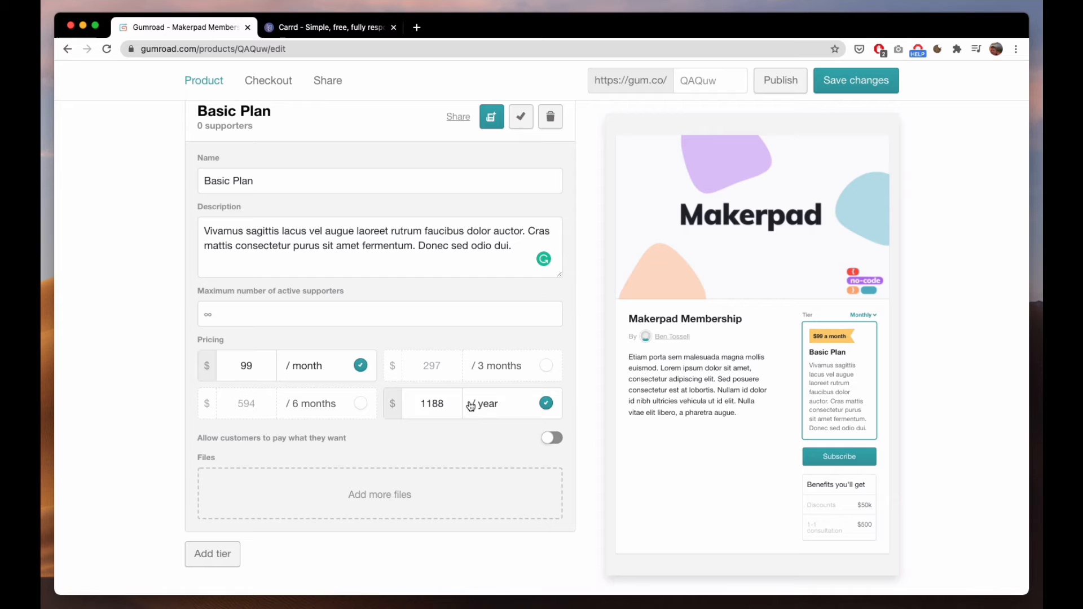
mouse_move(550, 116)
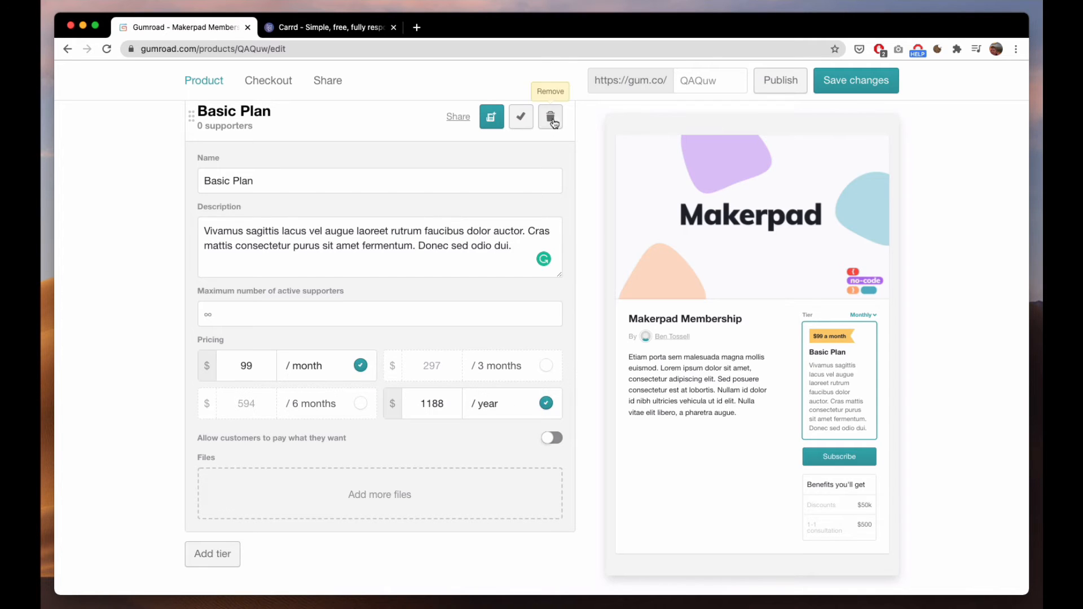
mouse_move(520, 116)
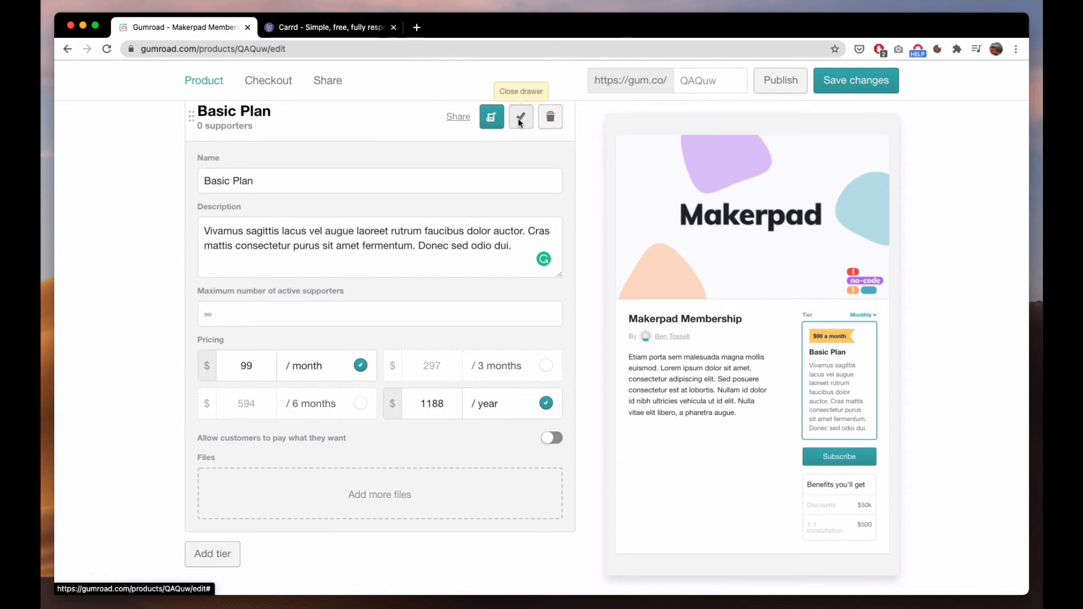
left_click(520, 116)
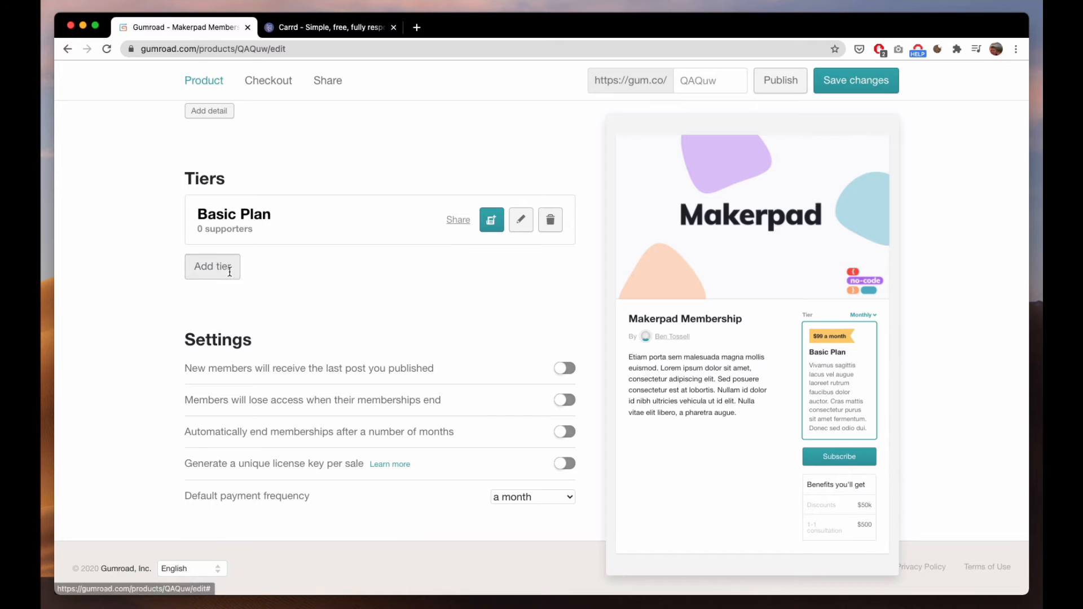
left_click(212, 267)
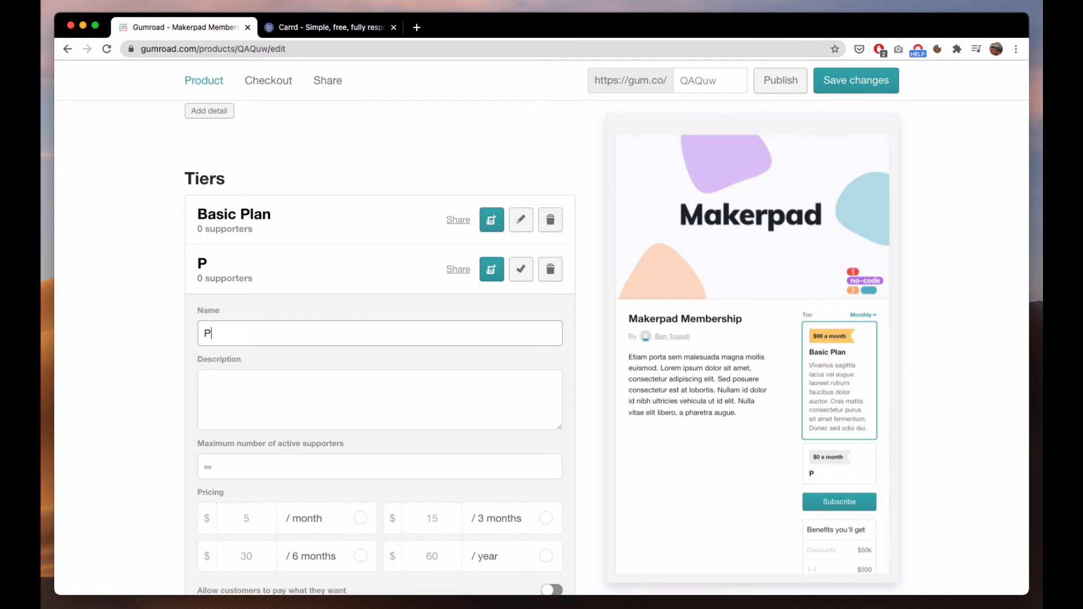
Name the second tier Premium Plan at $200 monthly with $2400 yearly pricing enabled
type("remium Plan")
left_click(246, 518)
type("5")
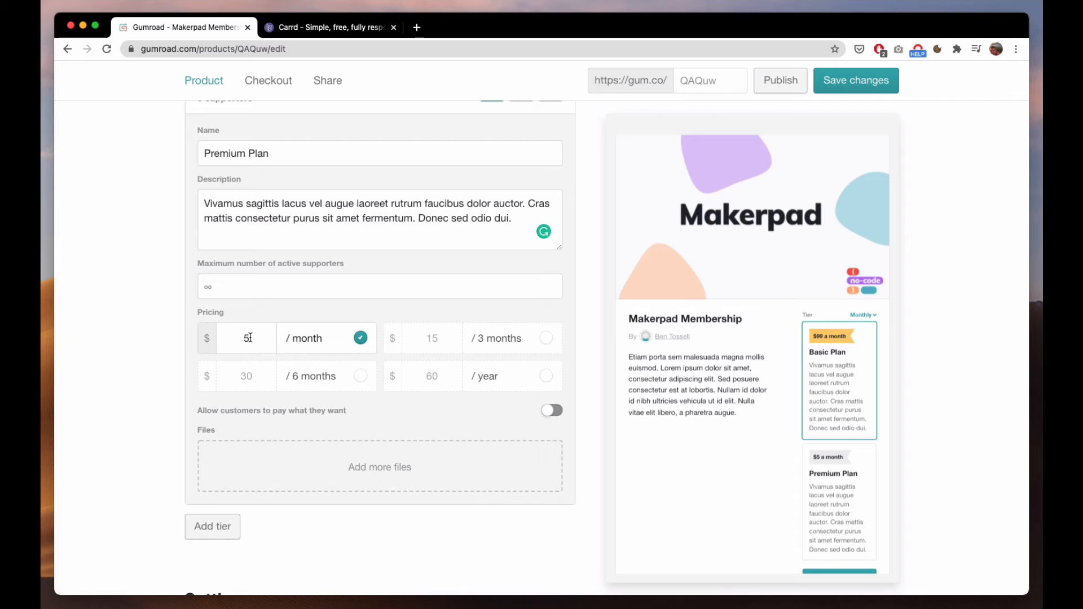
type("20")
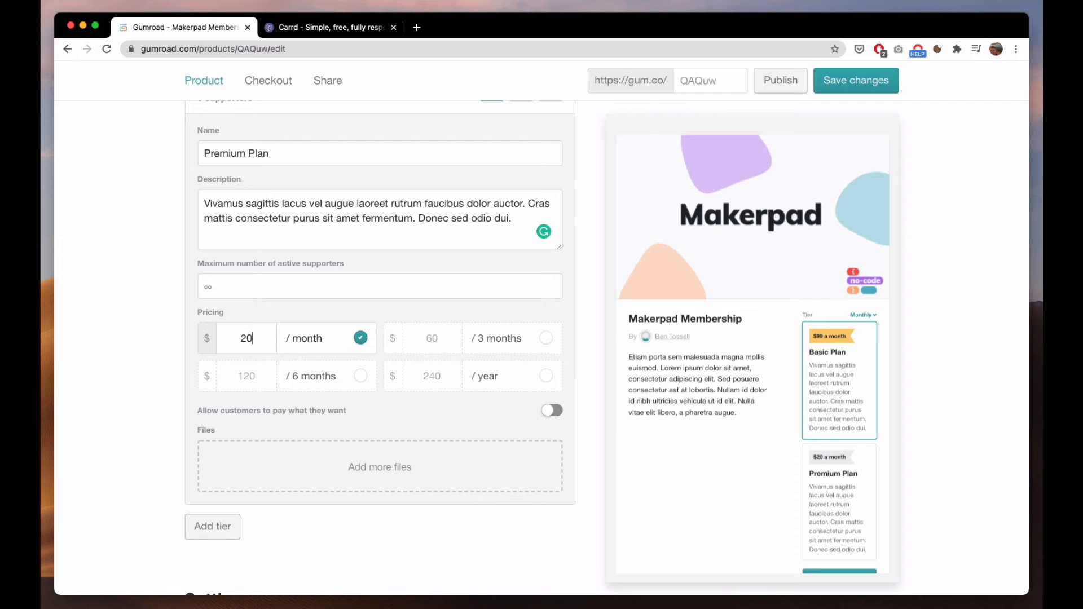
left_click(545, 375)
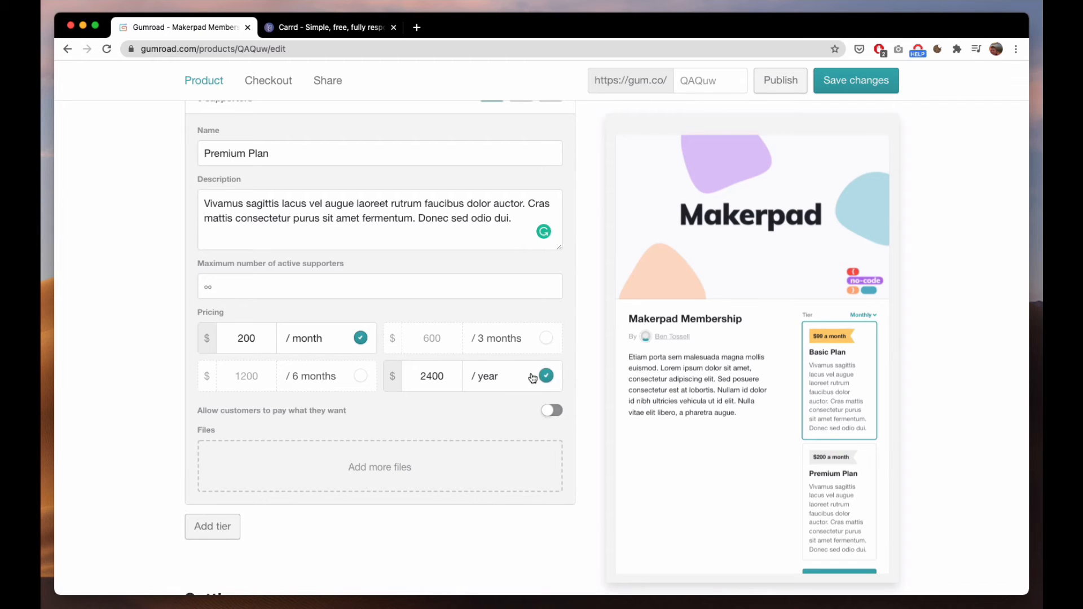
scroll("down", 3)
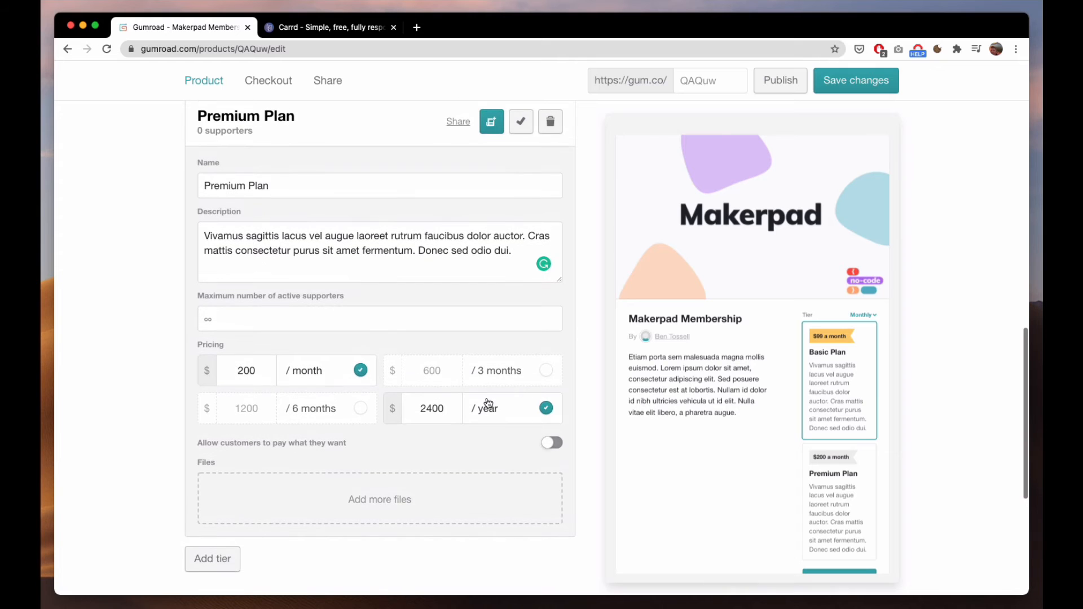
scroll("down", 3)
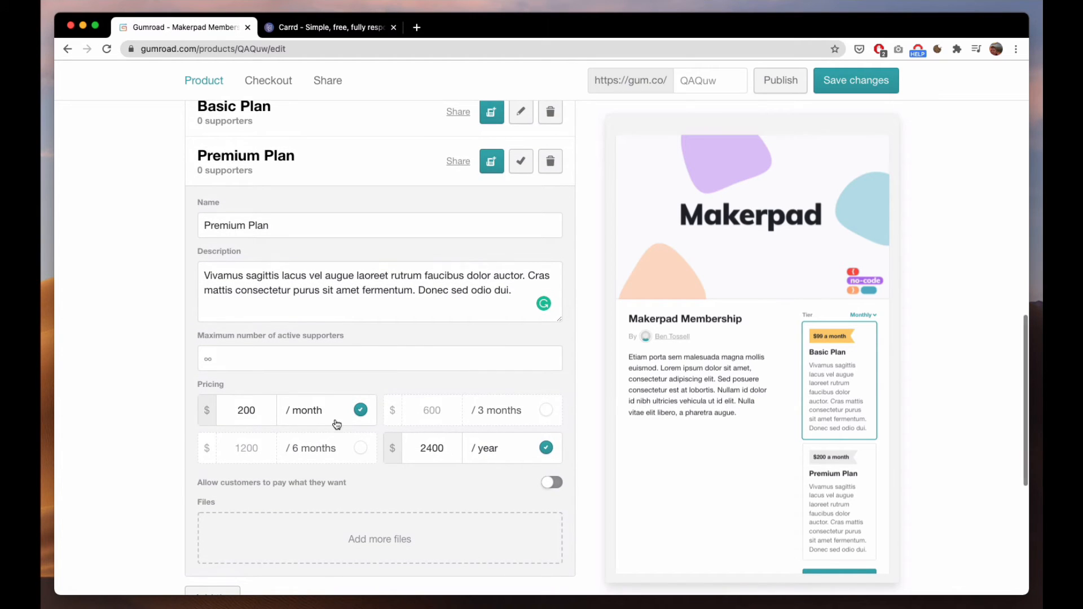
scroll("up", 3)
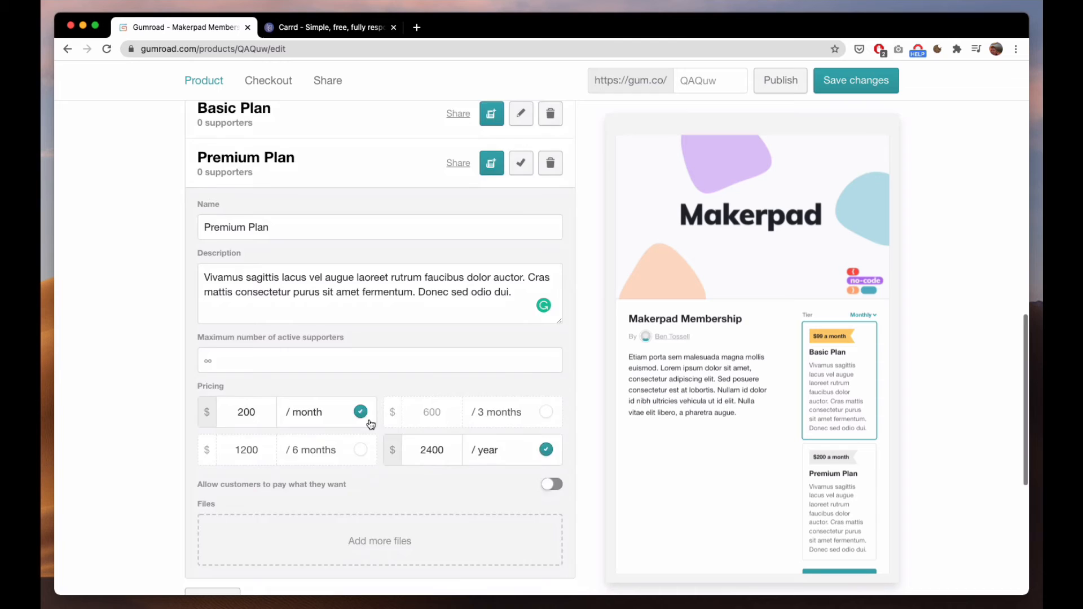
scroll("down", 3)
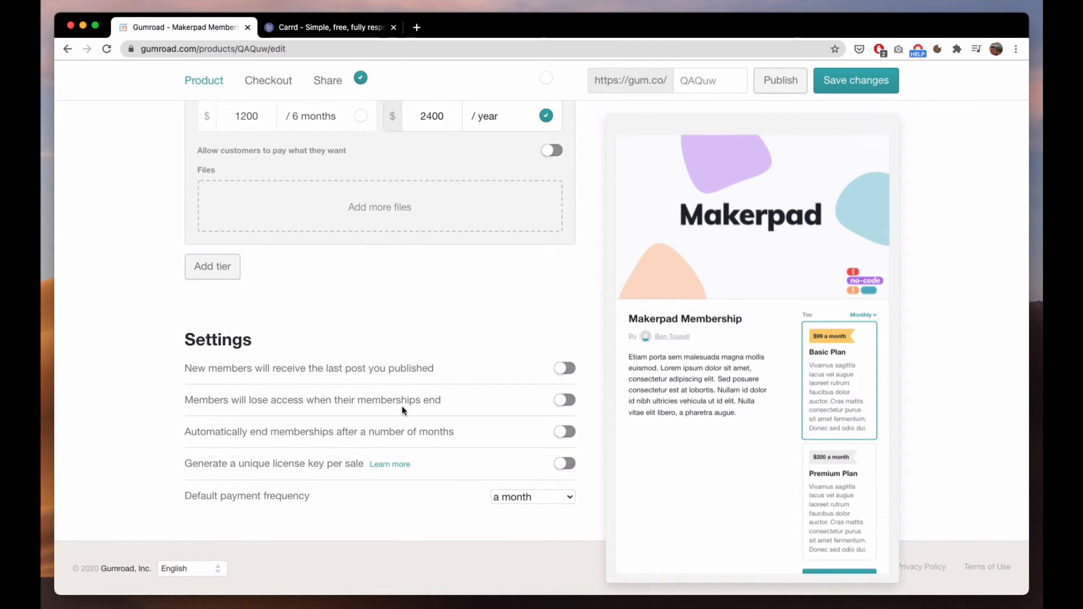
Make yearly the default payment frequency for the membership
left_click(532, 496)
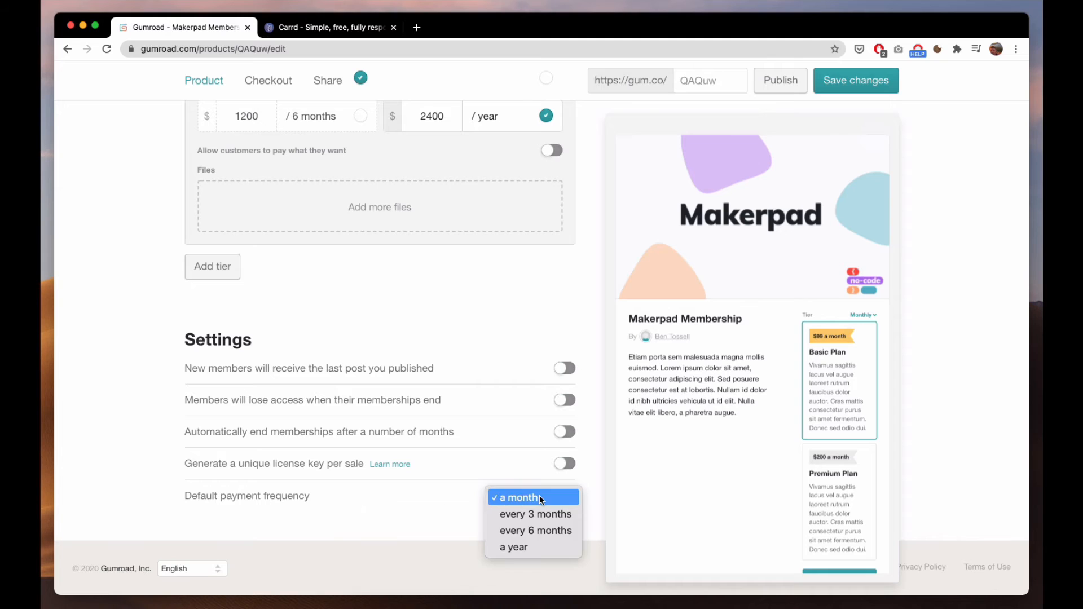
left_click(516, 498)
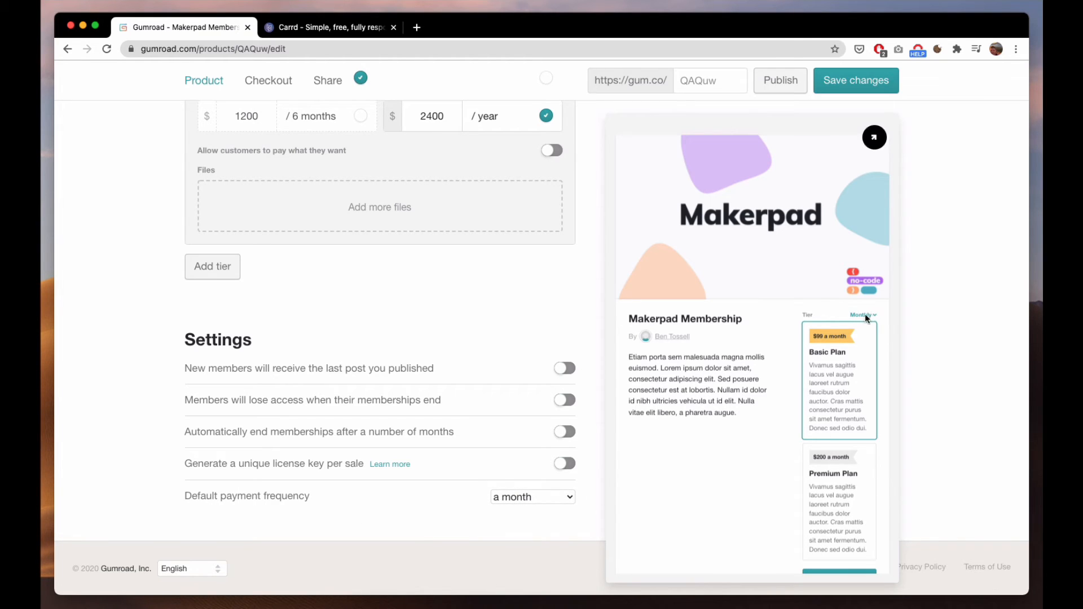
mouse_move(483, 480)
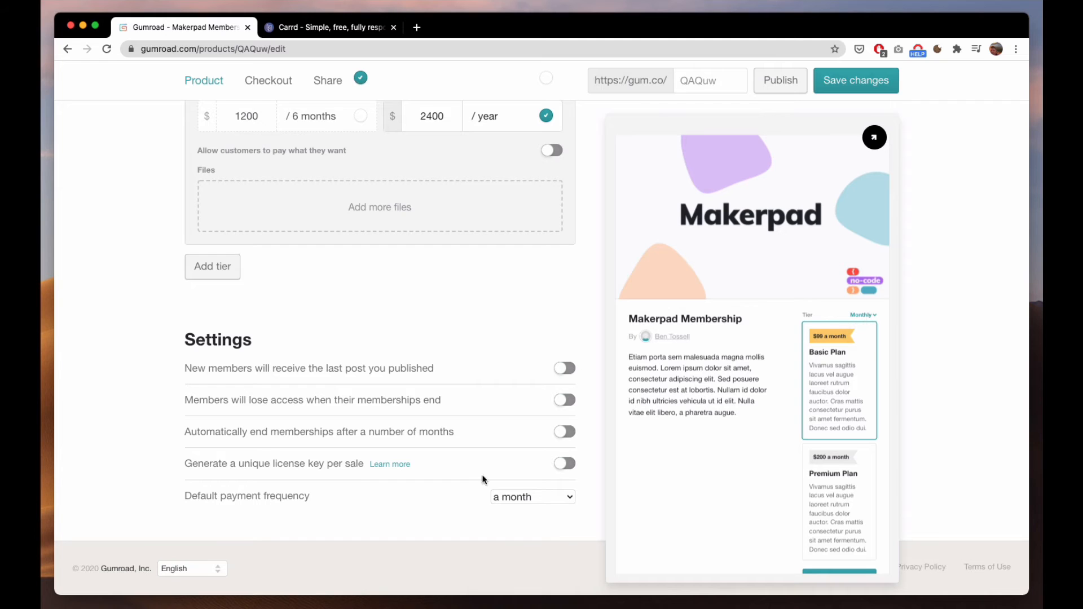
left_click(532, 496)
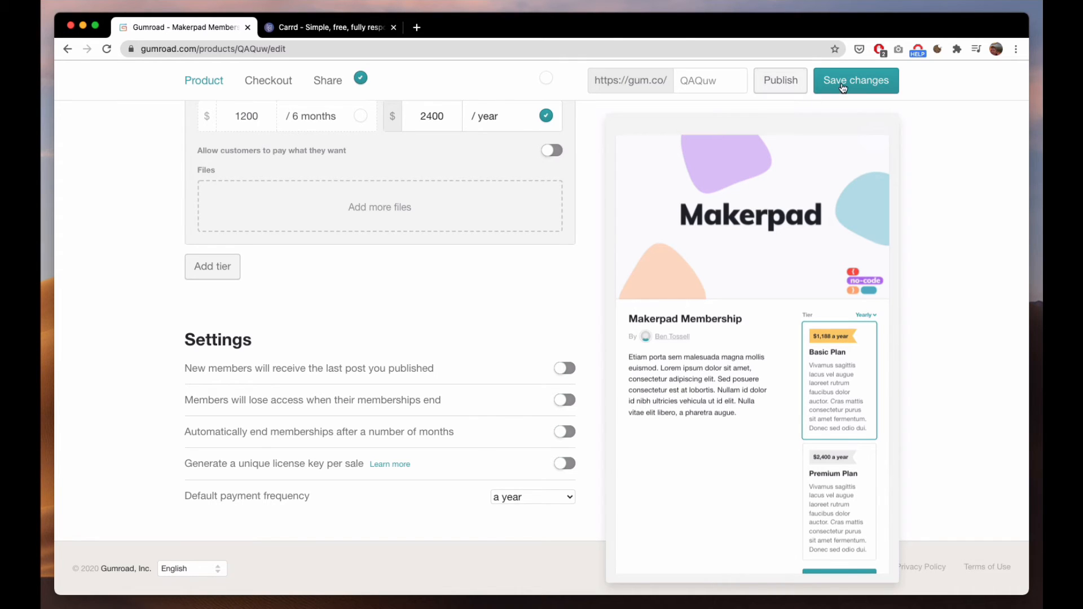
Save the membership, copy its gum.co share link, and open it in a new tab
left_click(856, 80)
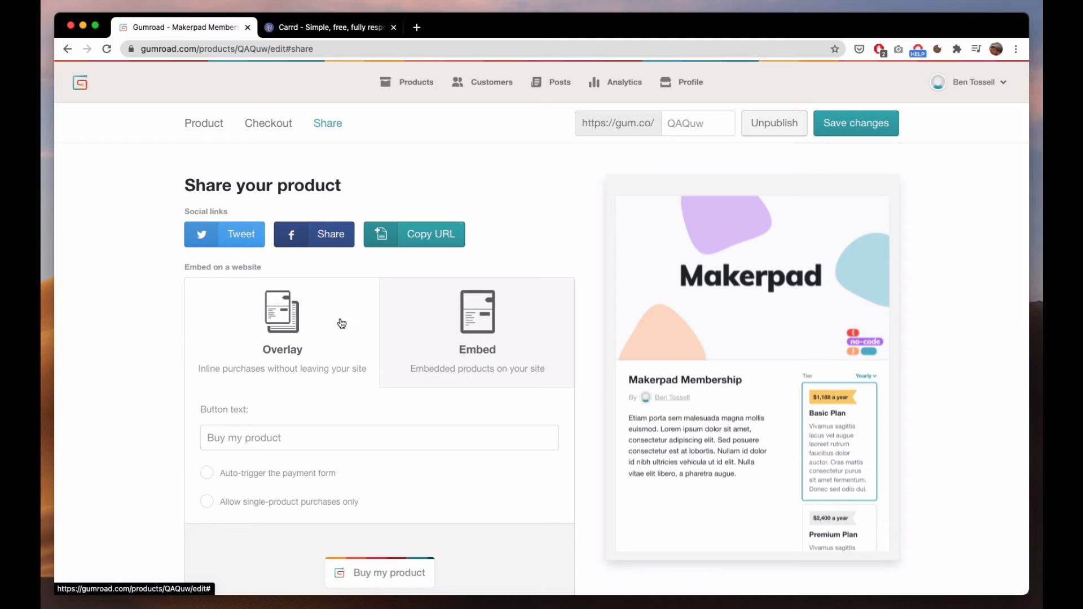
left_click(414, 234)
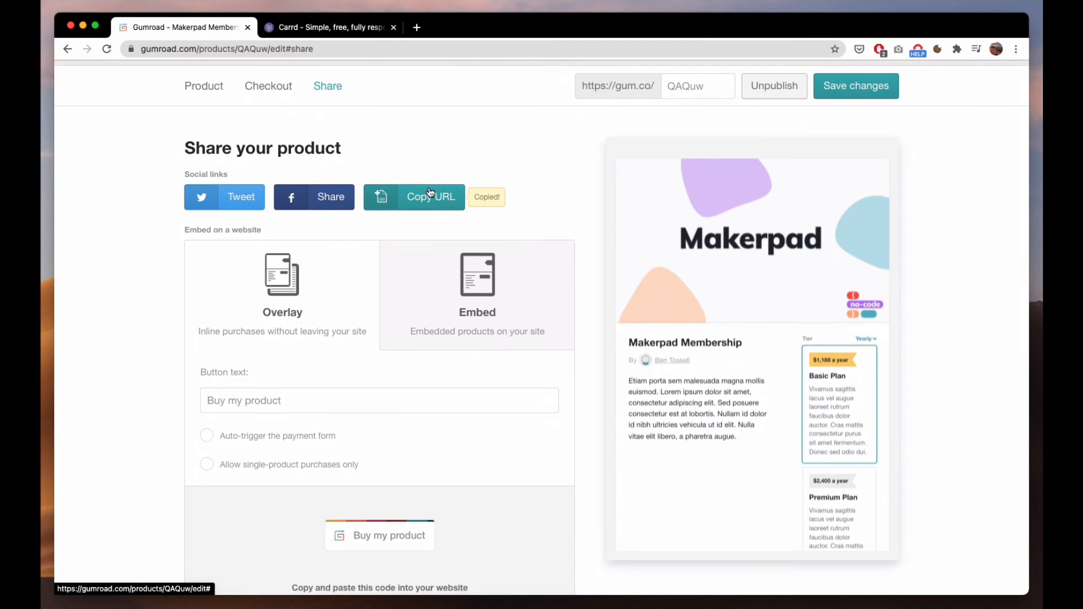
left_click(416, 27)
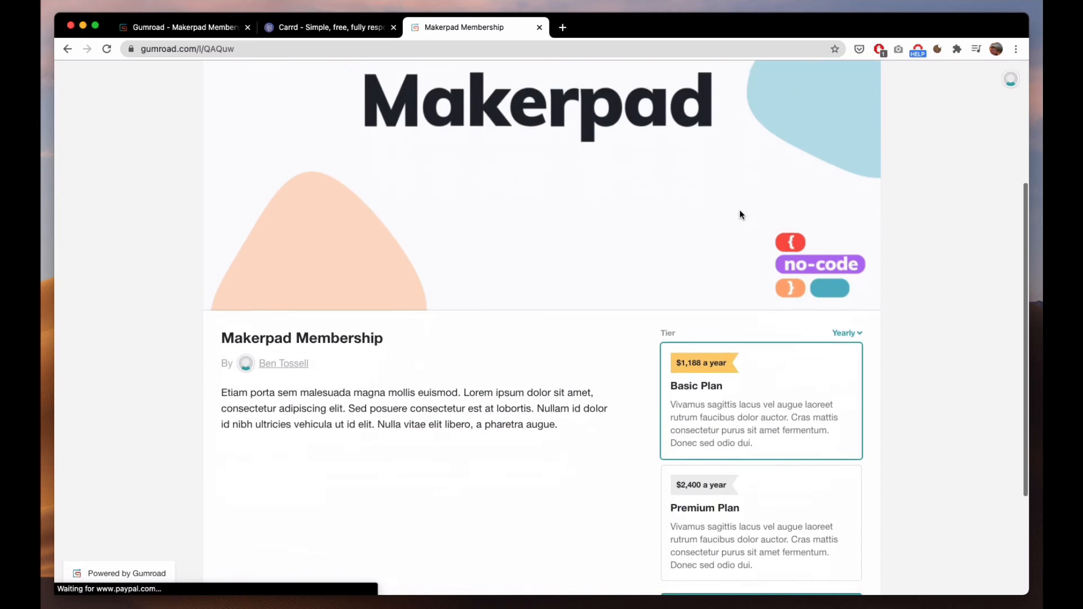
Test the live page: Premium Plan checkout, monthly prices, then back to the editor
scroll("down", 3)
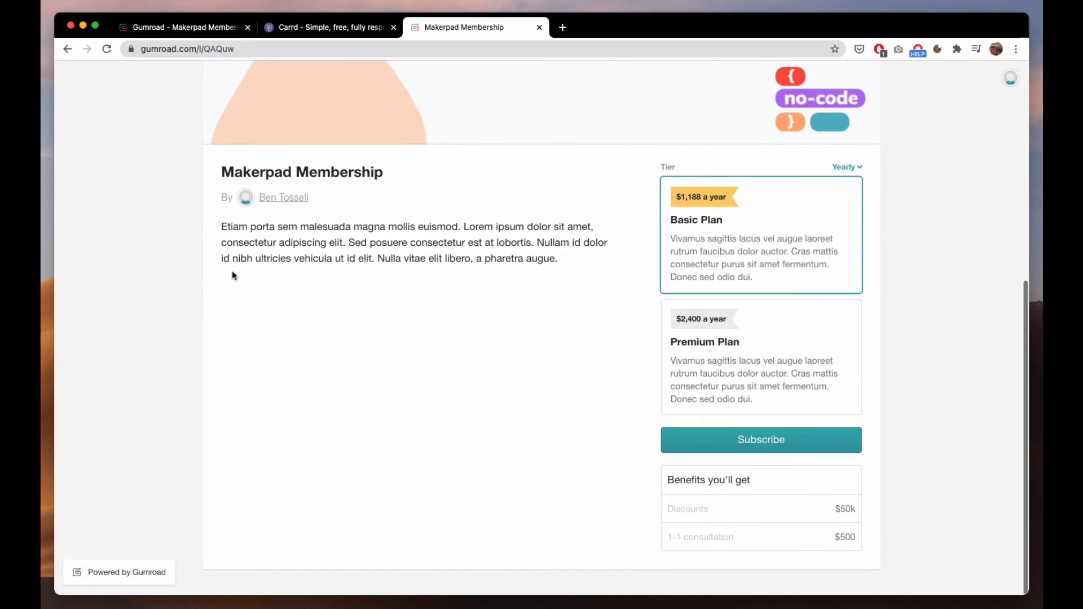
left_click_drag(221, 227, 557, 259)
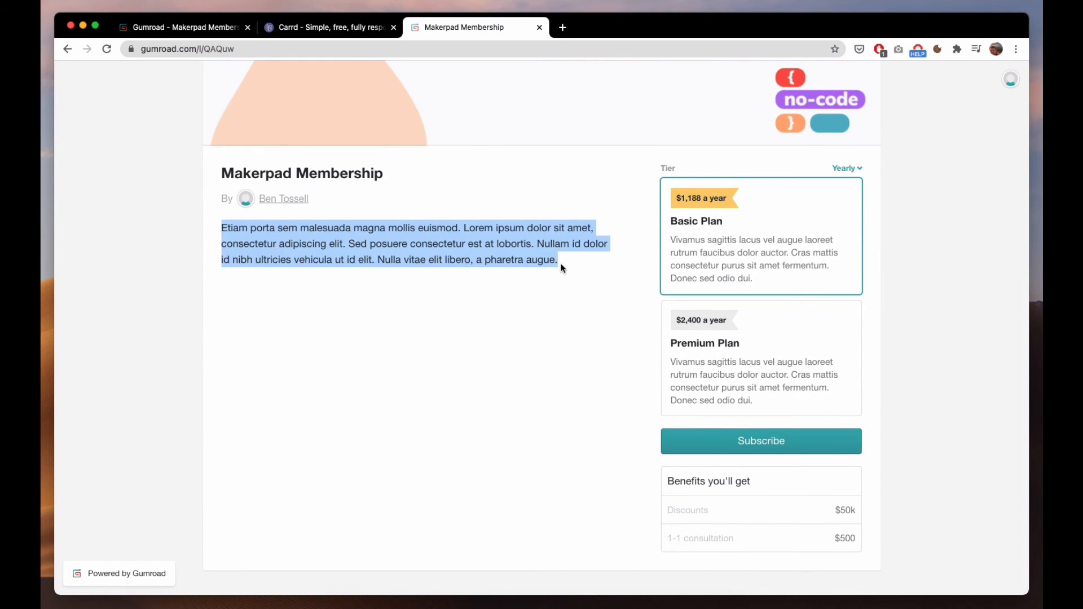
mouse_move(565, 270)
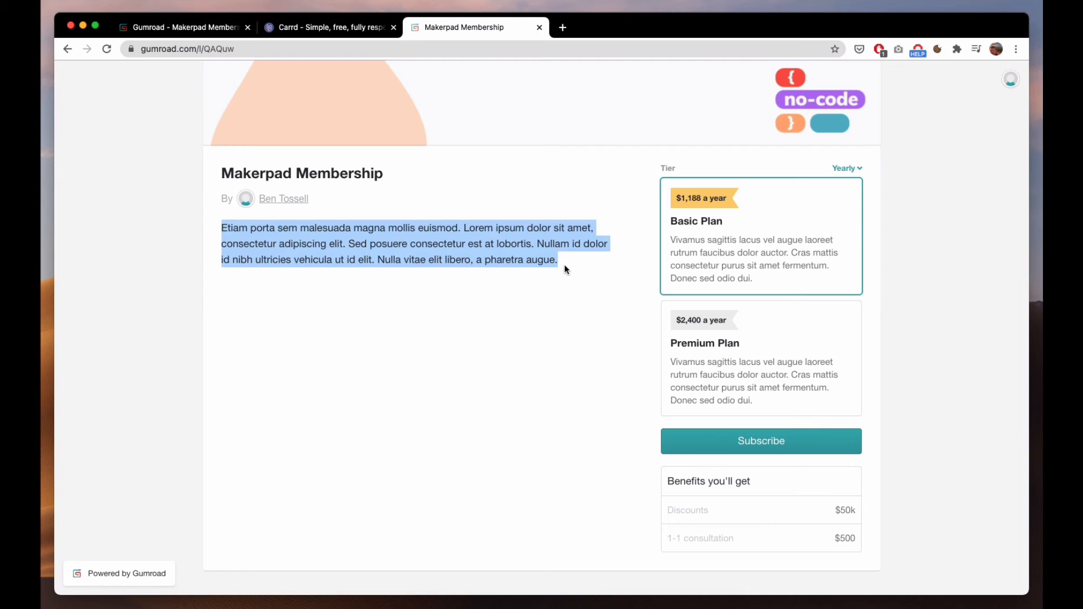
mouse_move(413, 273)
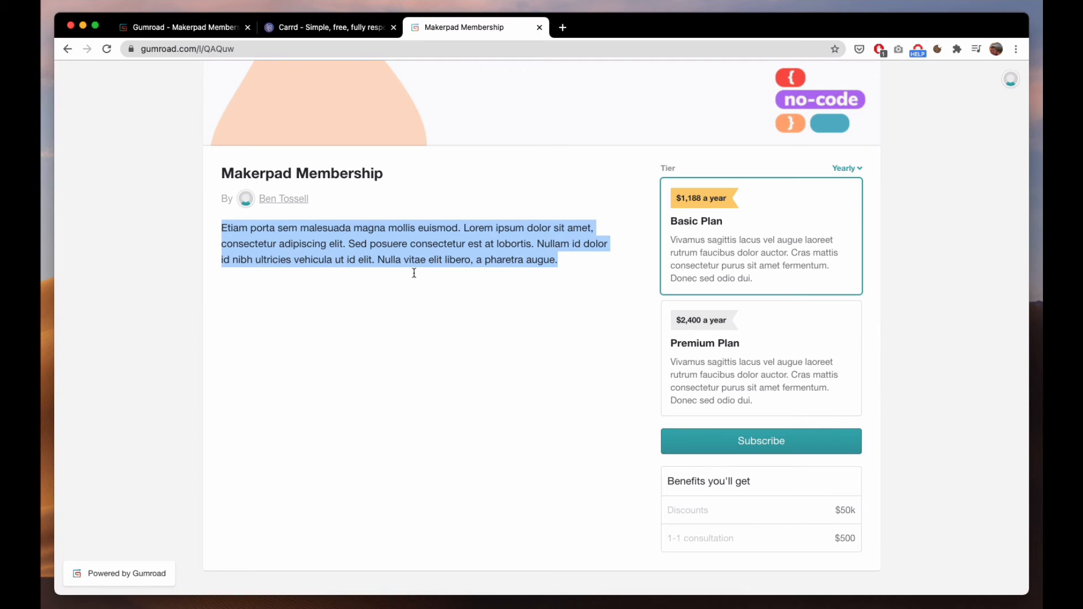
mouse_move(758, 346)
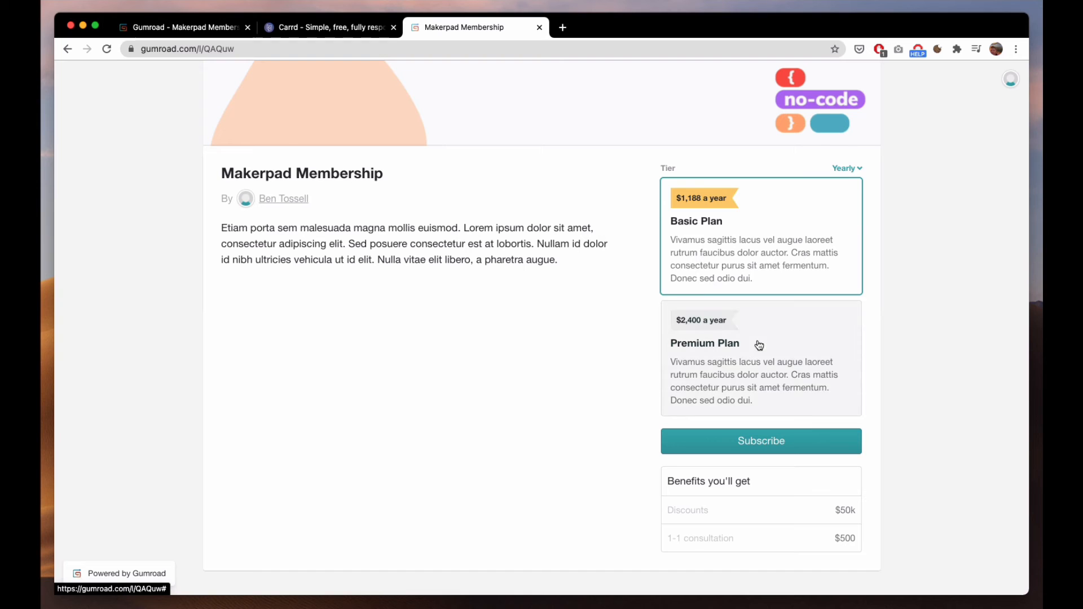
left_click(760, 441)
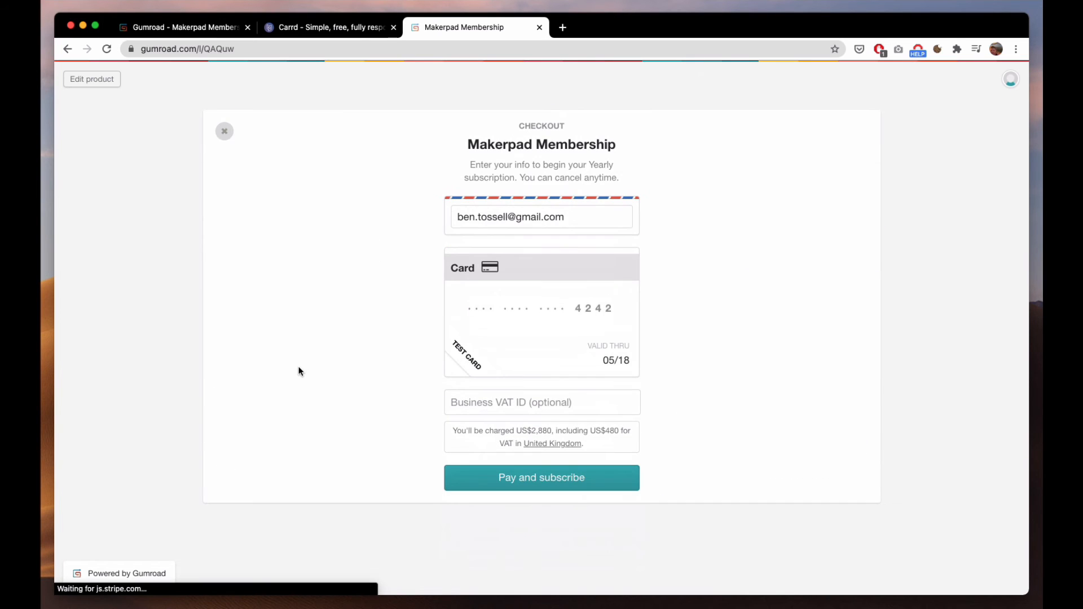
mouse_move(224, 132)
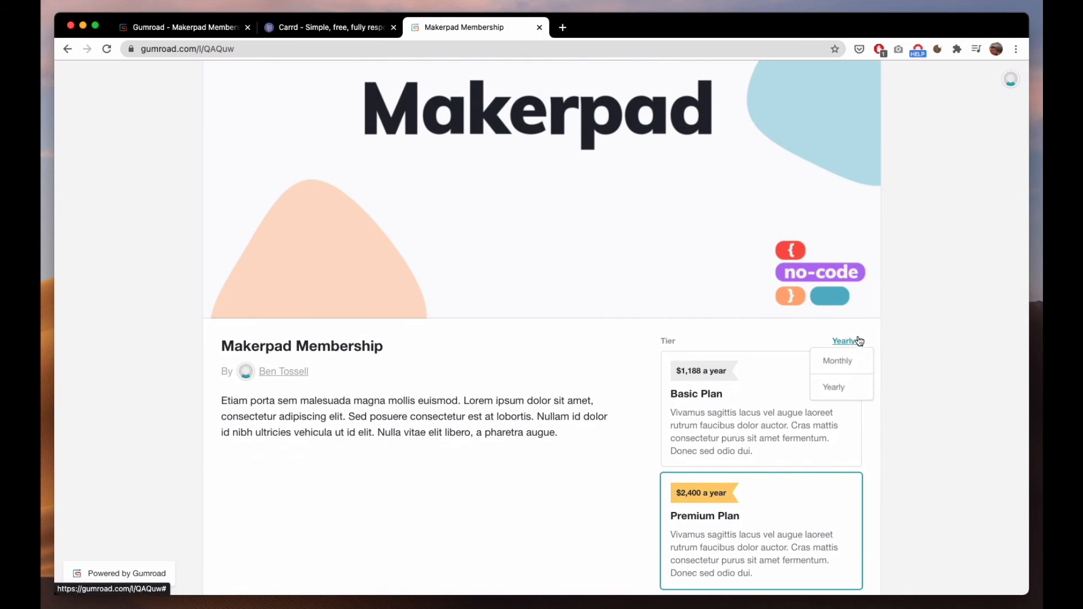
left_click(837, 361)
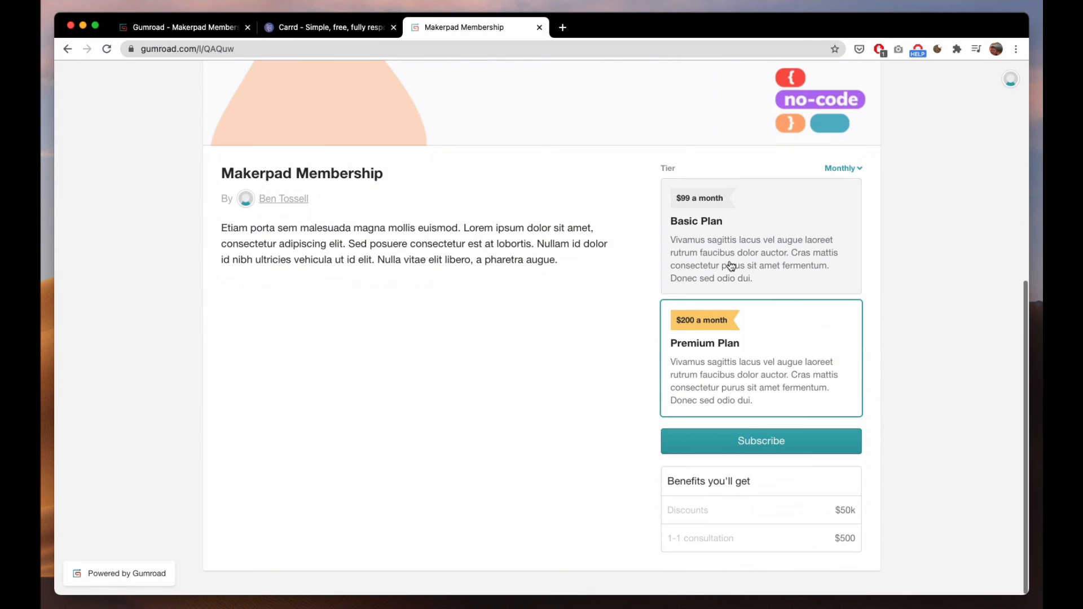
left_click(183, 27)
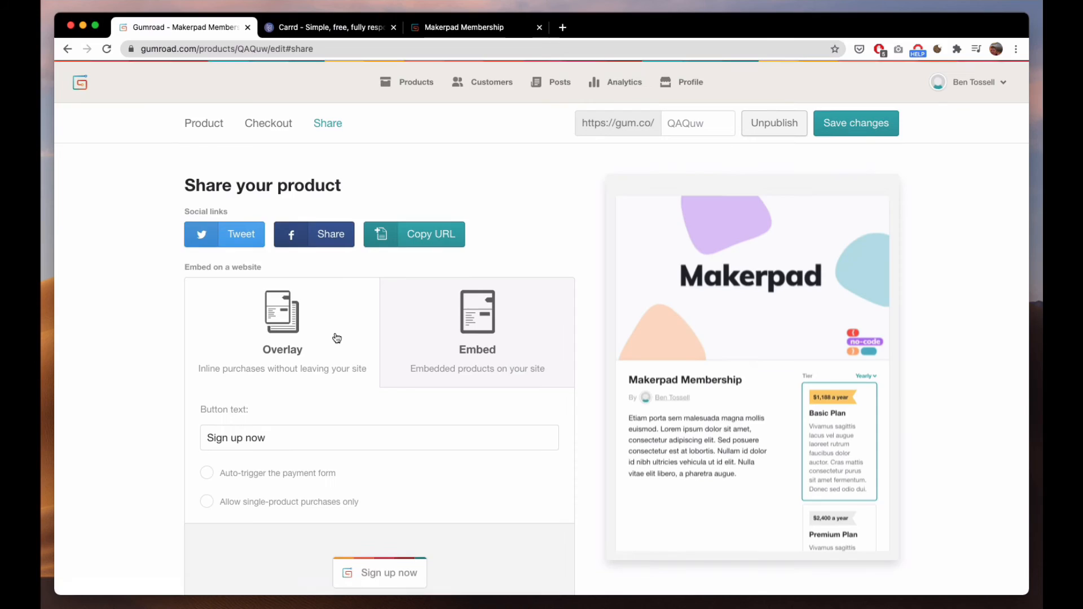
Scroll to the 'Sign up now' overlay embed code, then move to the Carrd editor
scroll("down", 3)
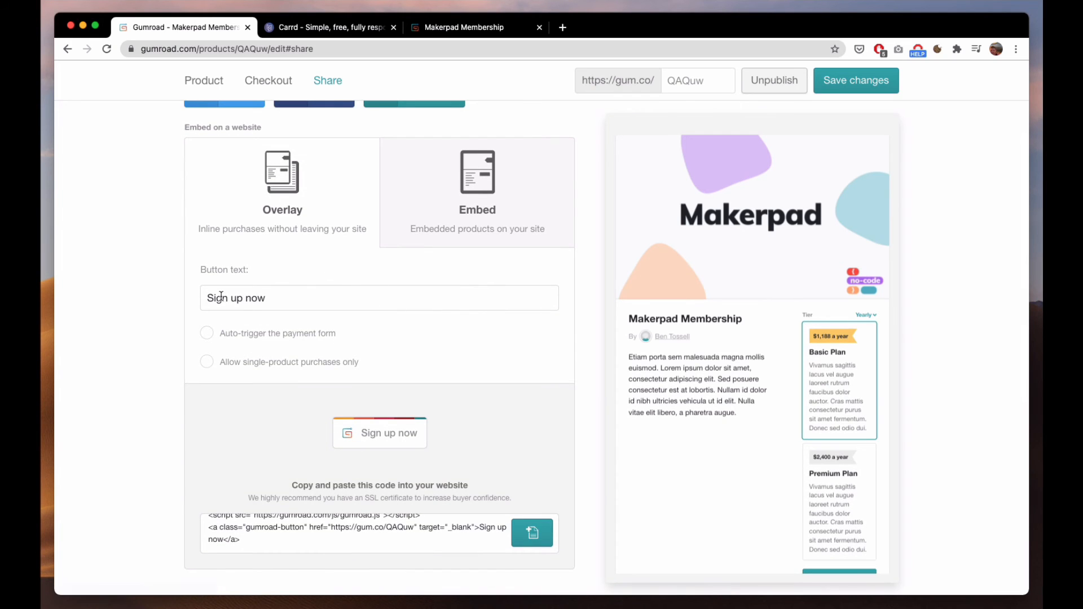
scroll("down", 3)
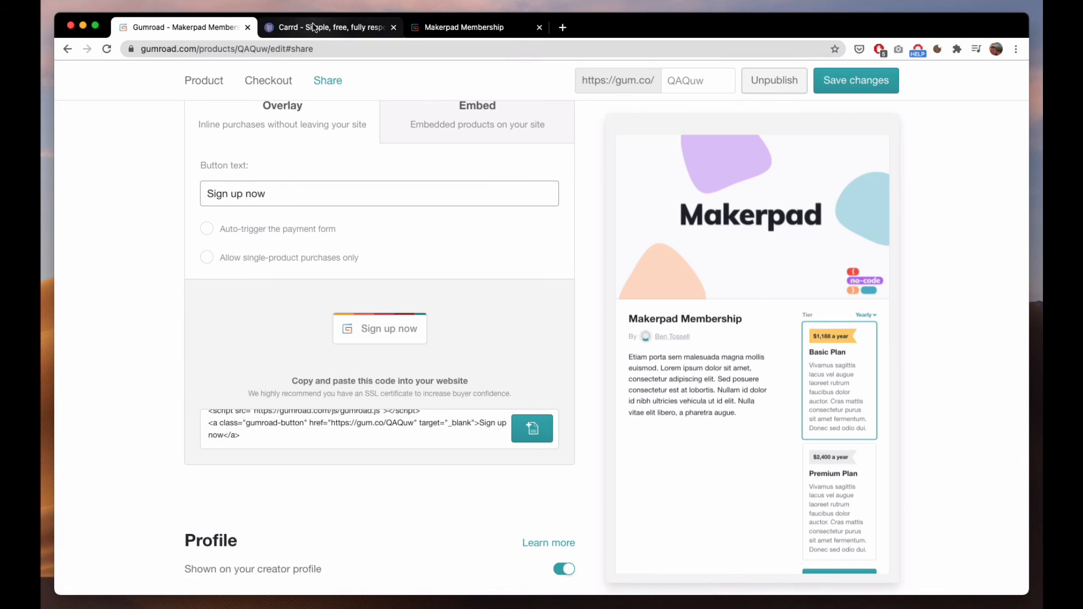
left_click(330, 27)
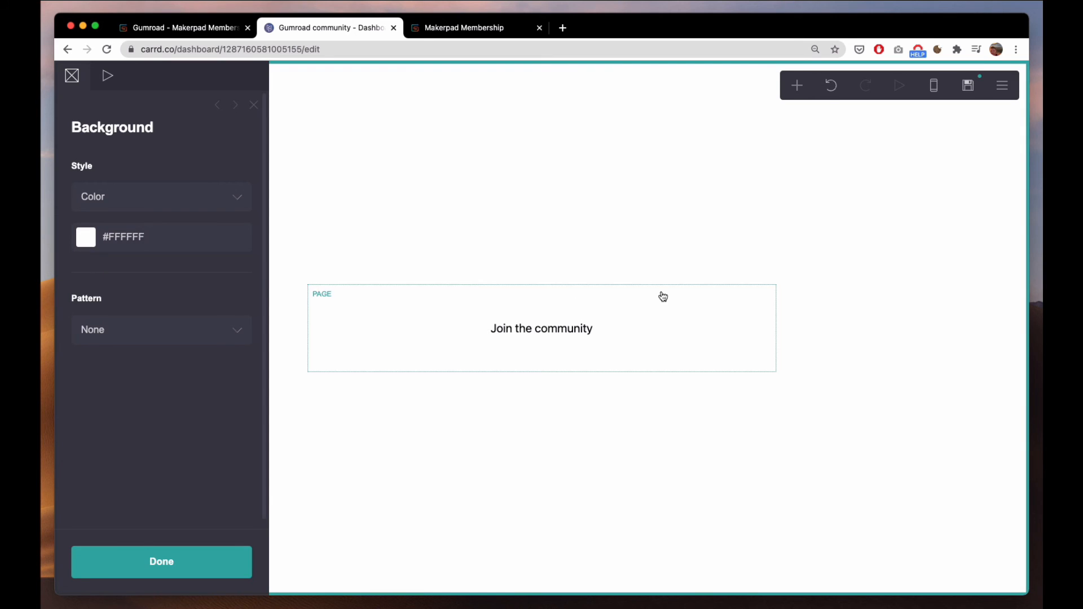
Add a Carrd embed element below 'Join the community' containing the pasted Gumroad button code
left_click(795, 85)
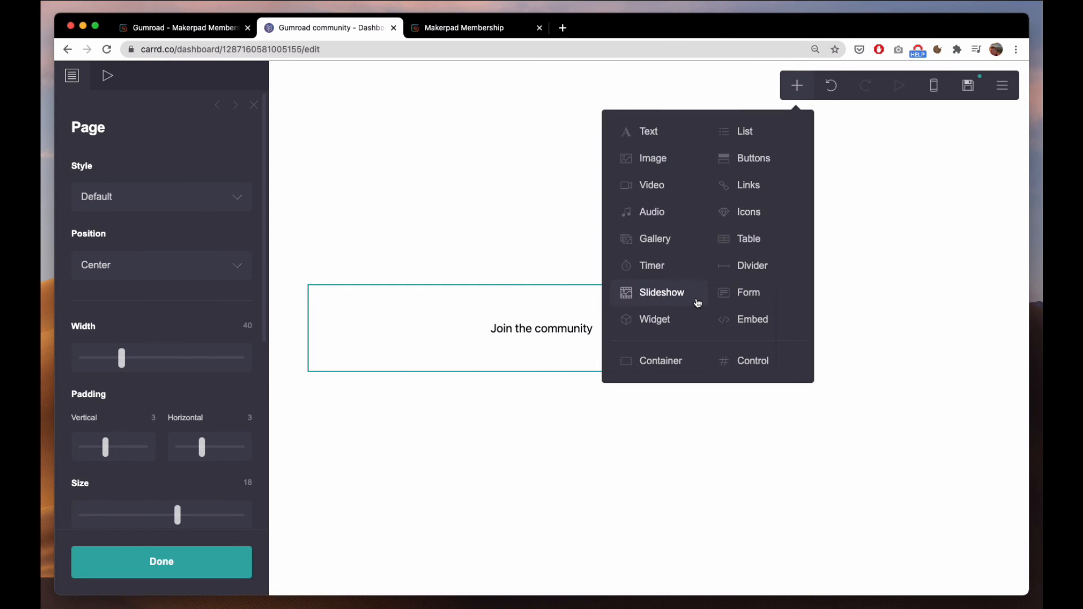
left_click(751, 319)
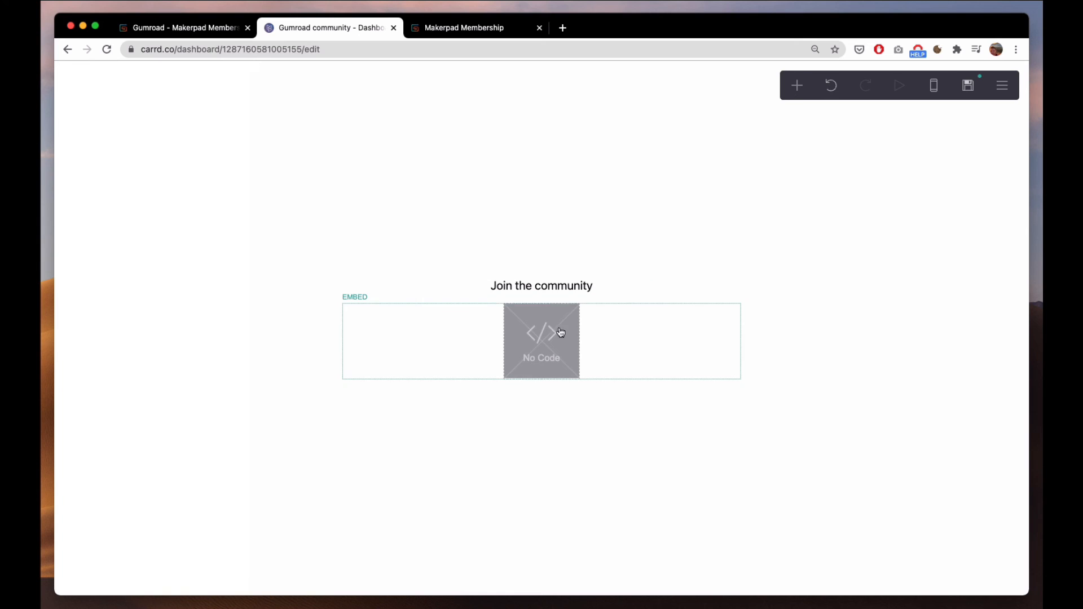
left_click(541, 340)
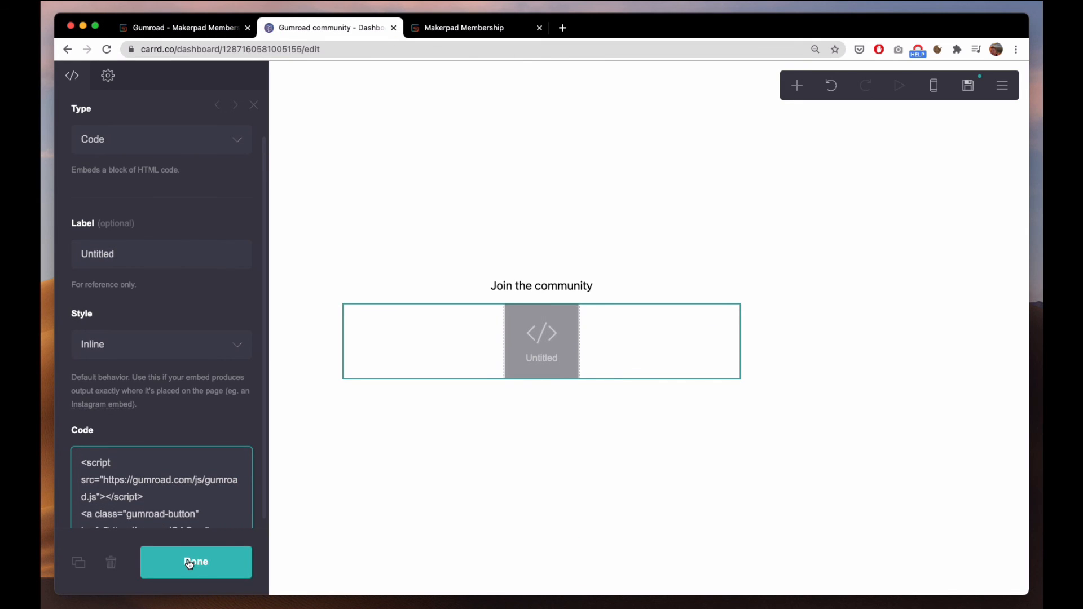
left_click(196, 562)
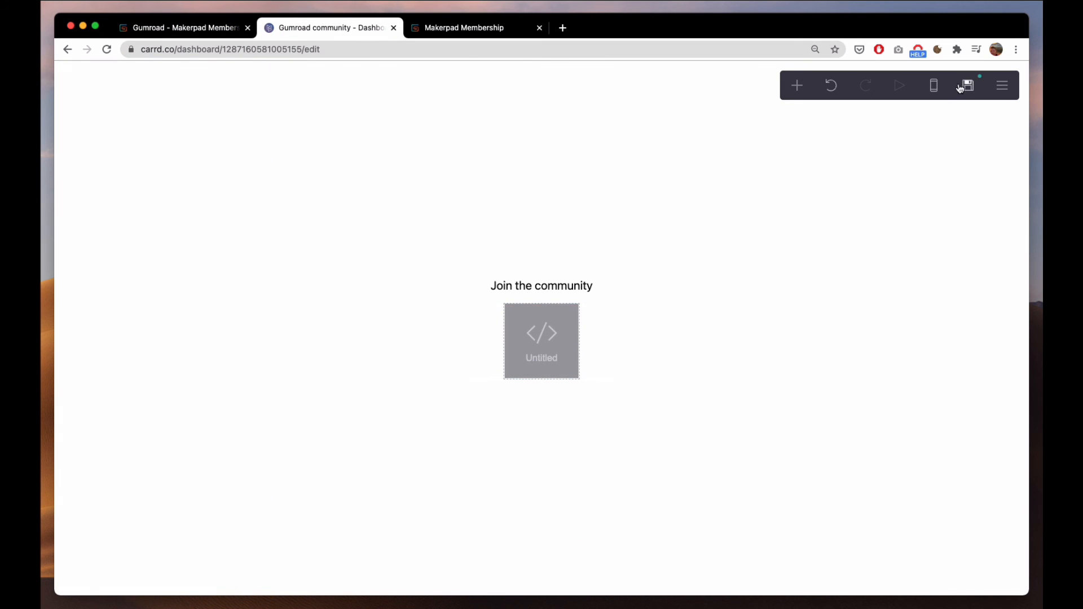
Publish the Carrd site to gumroadcommunity.carrd.co and view the live page
left_click(966, 85)
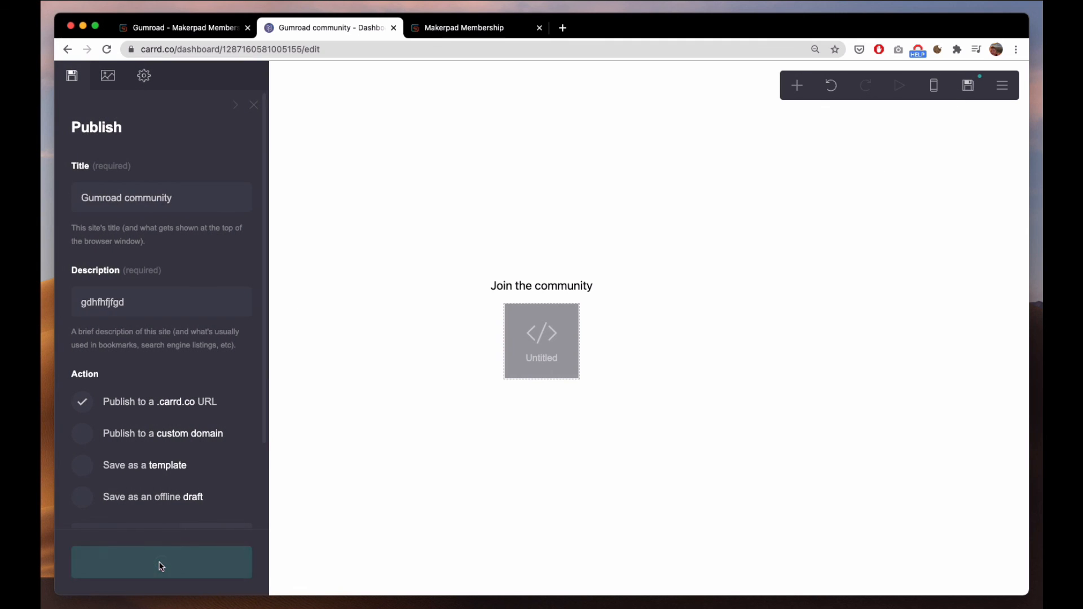
left_click(161, 561)
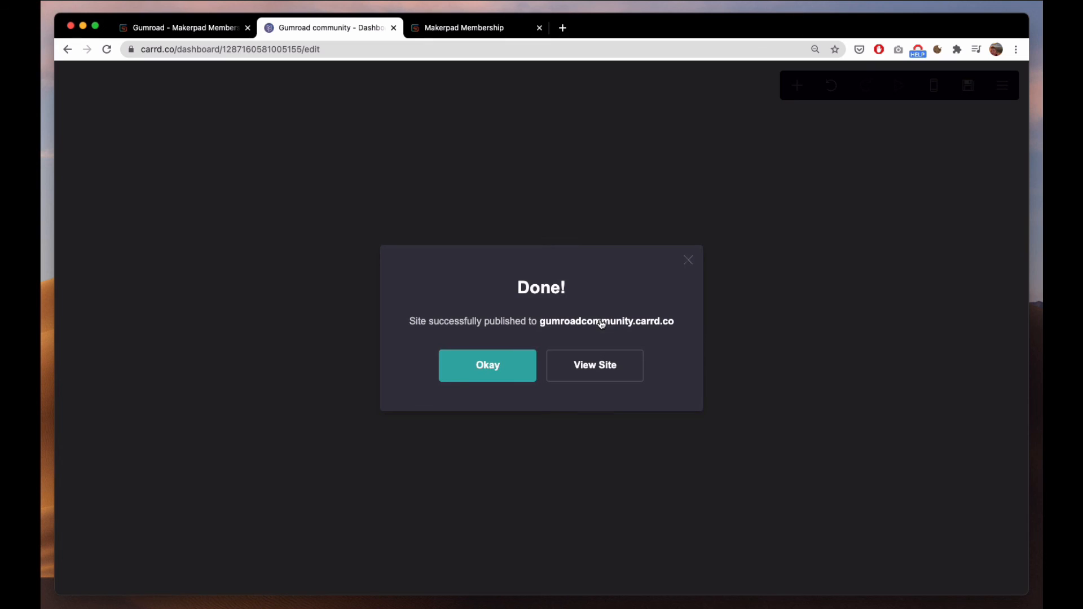
left_click(593, 364)
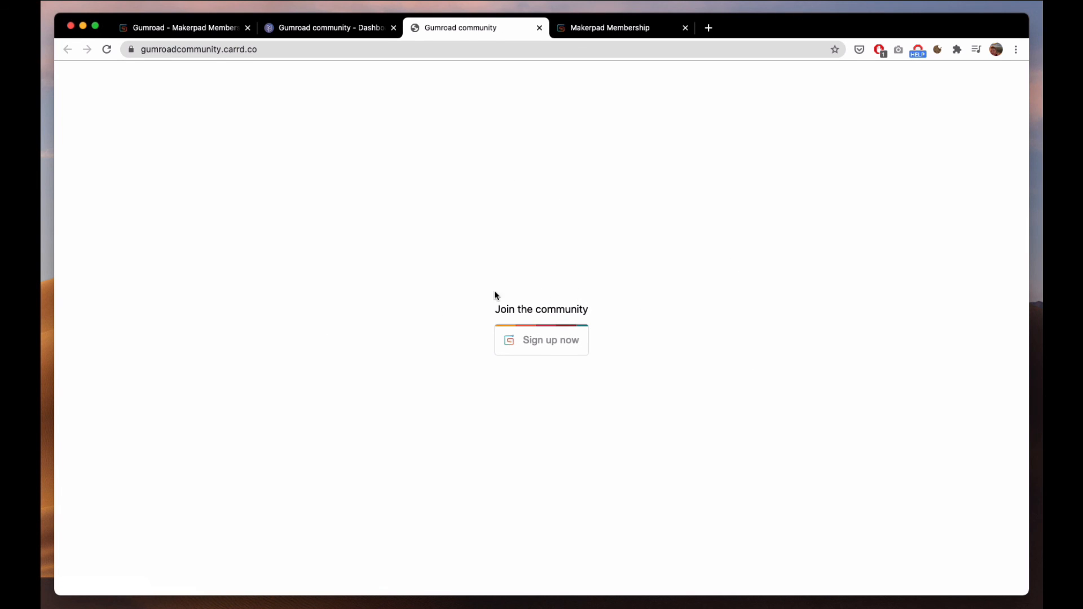
Open the live site's 'Sign up now' overlay and select the Premium Plan tier
left_click(540, 340)
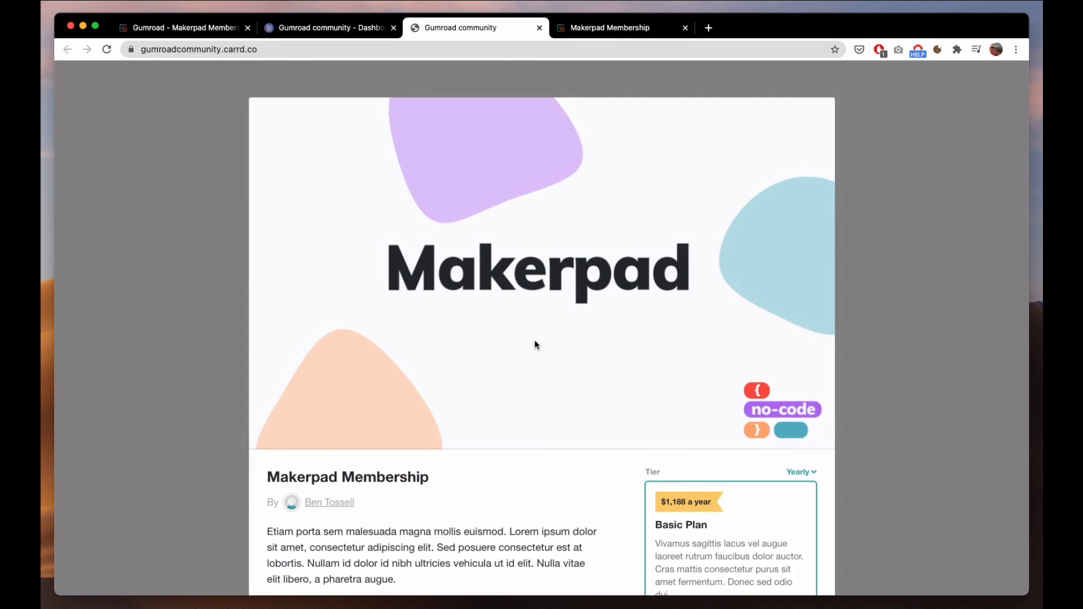
scroll("down", 3)
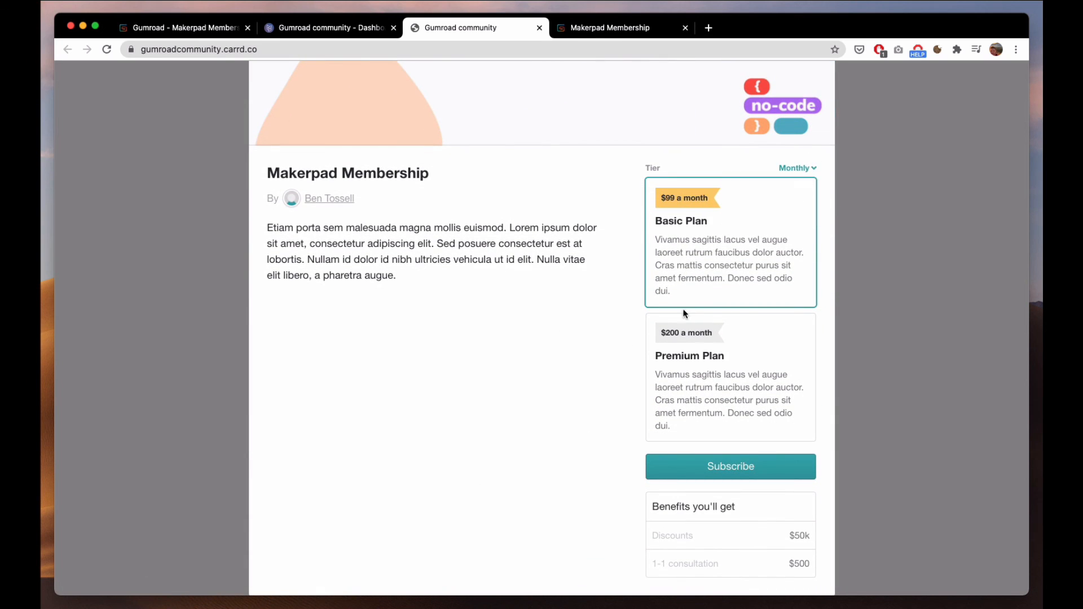
left_click(729, 376)
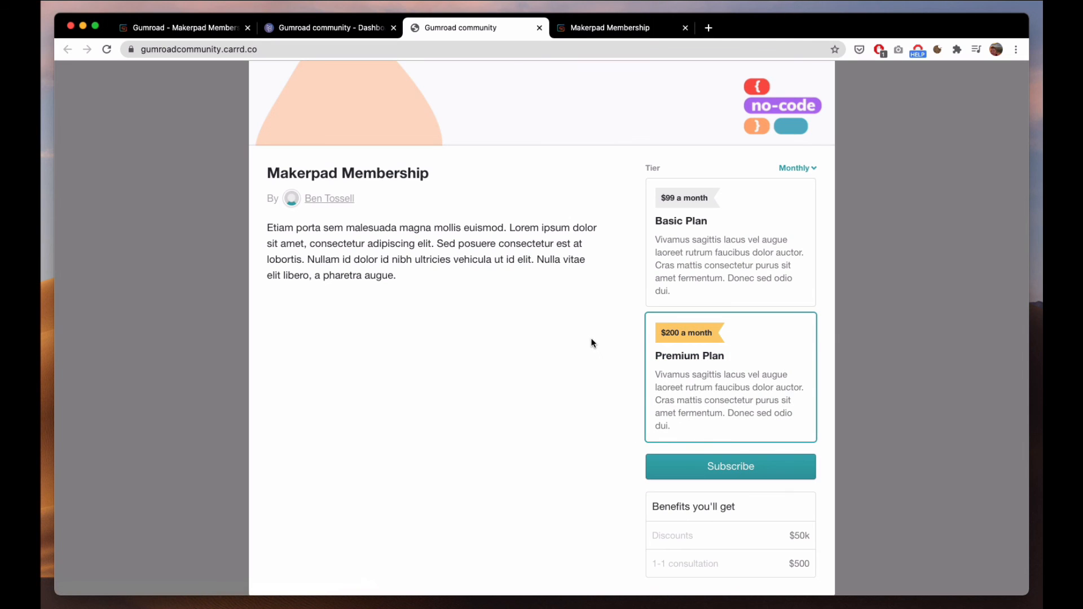
scroll("up", 3)
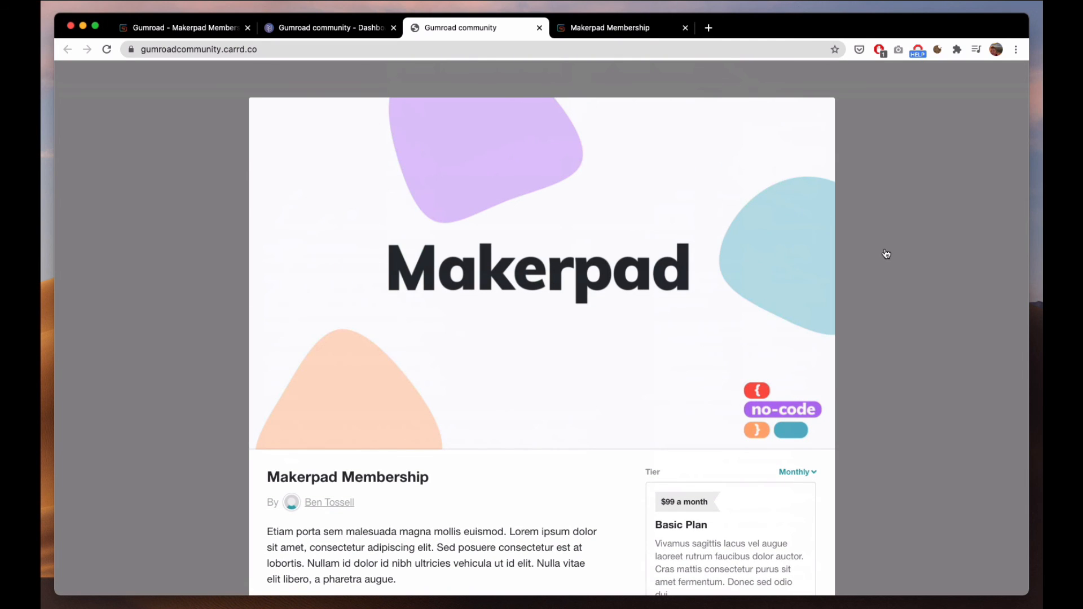